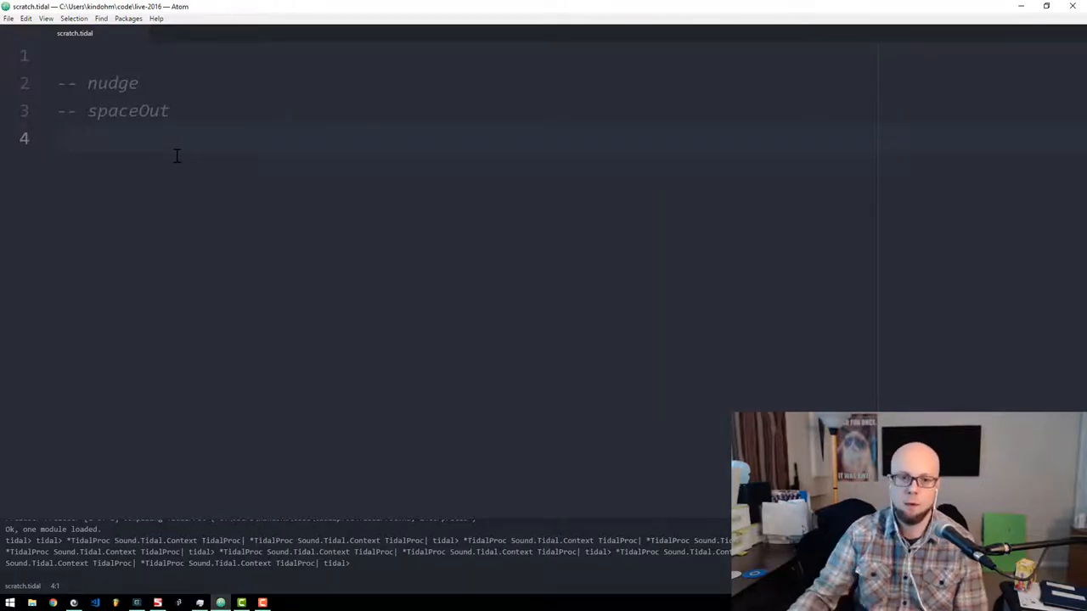
# Below the comments, start a d1 pattern playing sound "cp*4".
pyautogui.doubleClick(113, 83)
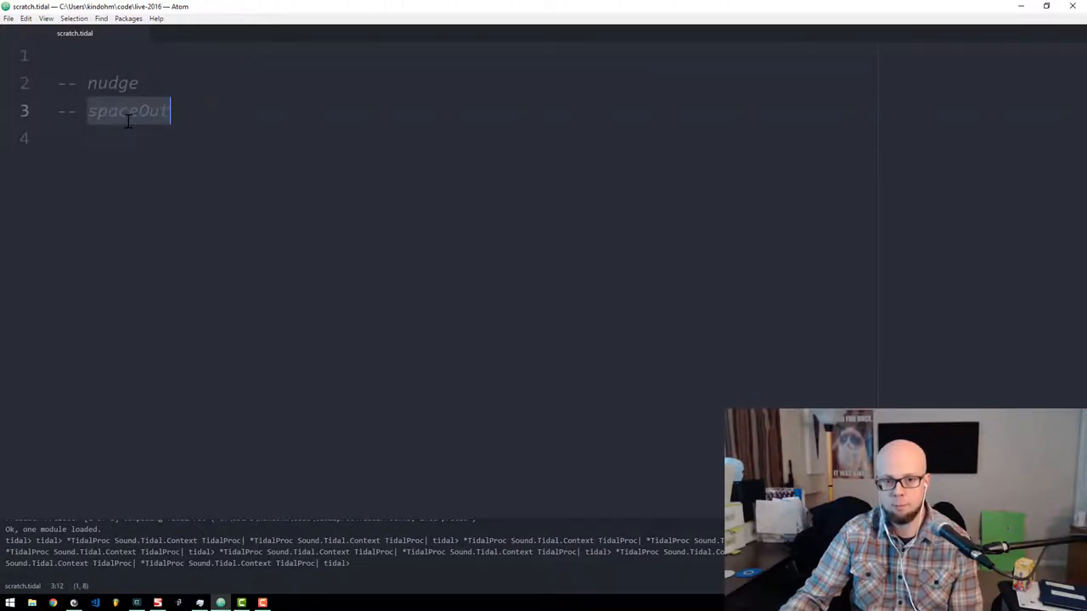
pyautogui.scroll(-3)
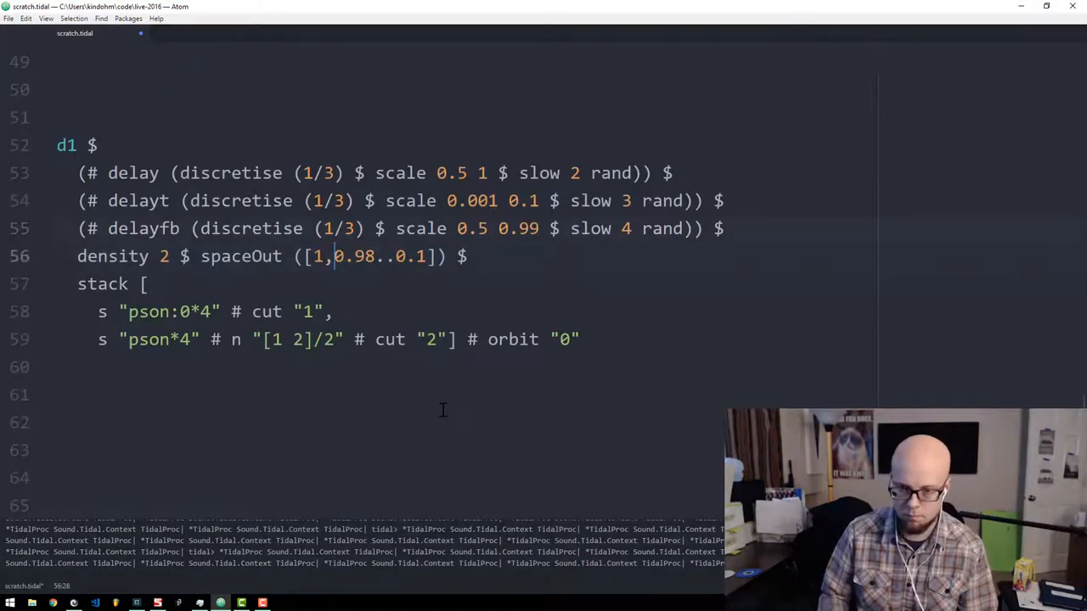
pyautogui.click(58, 394)
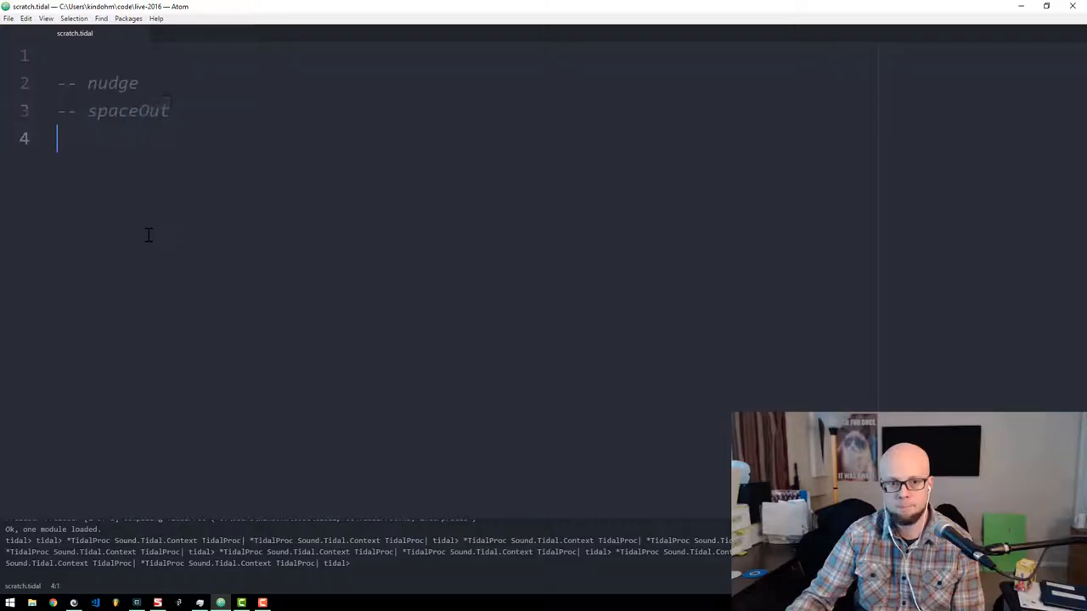
pyautogui.press('enter')
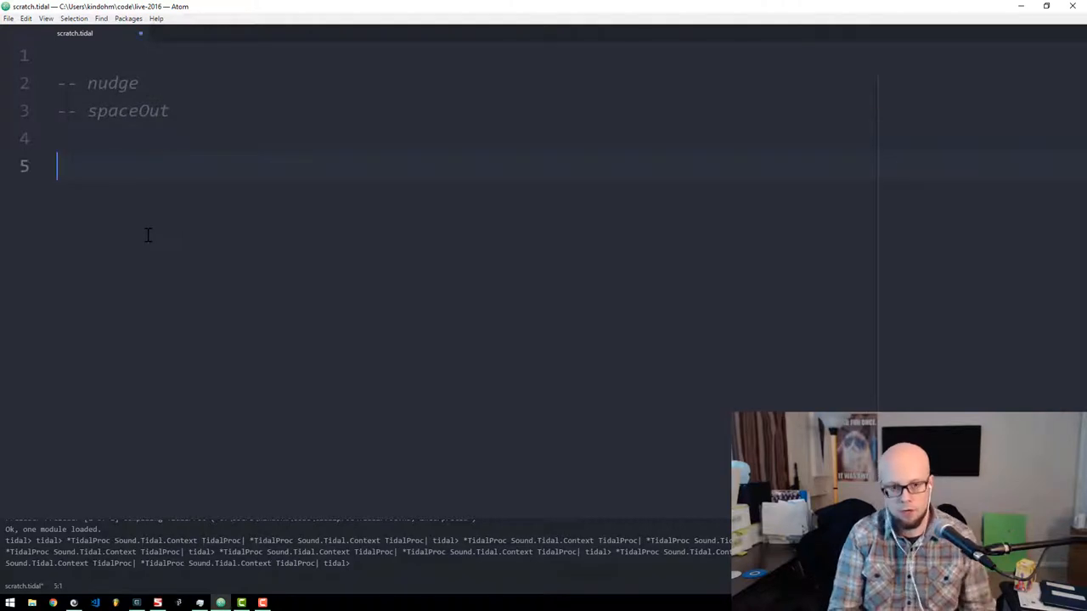
pyautogui.write('d1 $ sound')
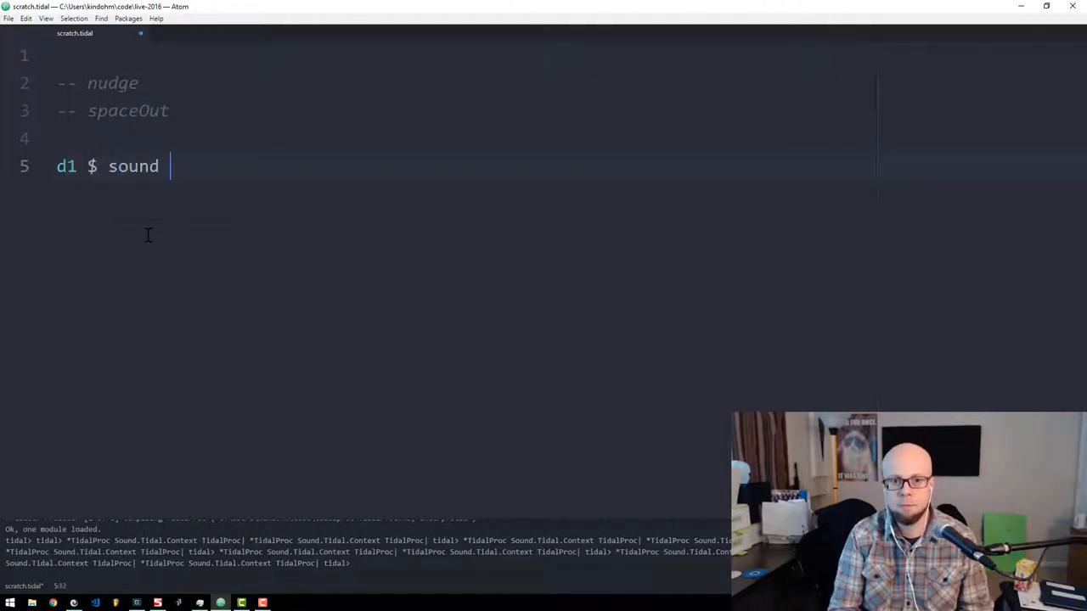
pyautogui.write('"cp*4"')
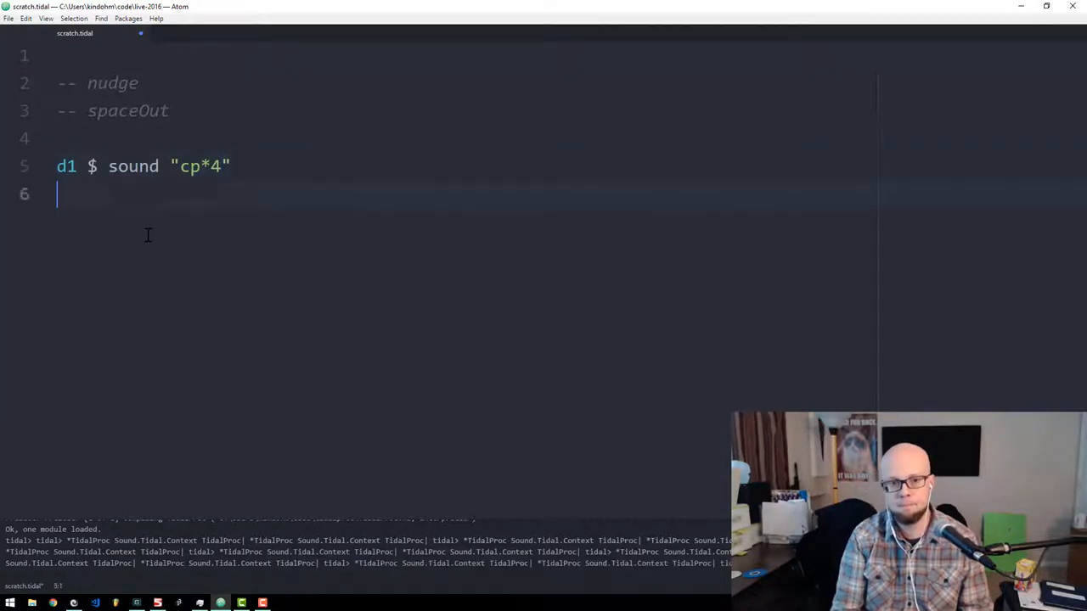
# Add a hush line and give the d1 claps a nudge of "0.2".
pyautogui.write('hush')
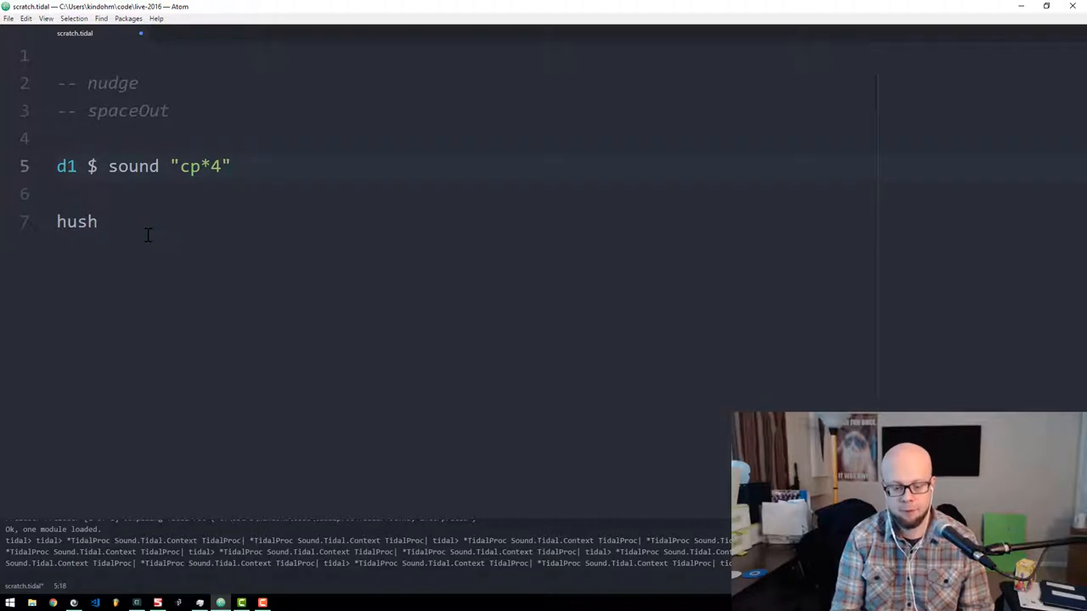
pyautogui.write('# nudge "0"')
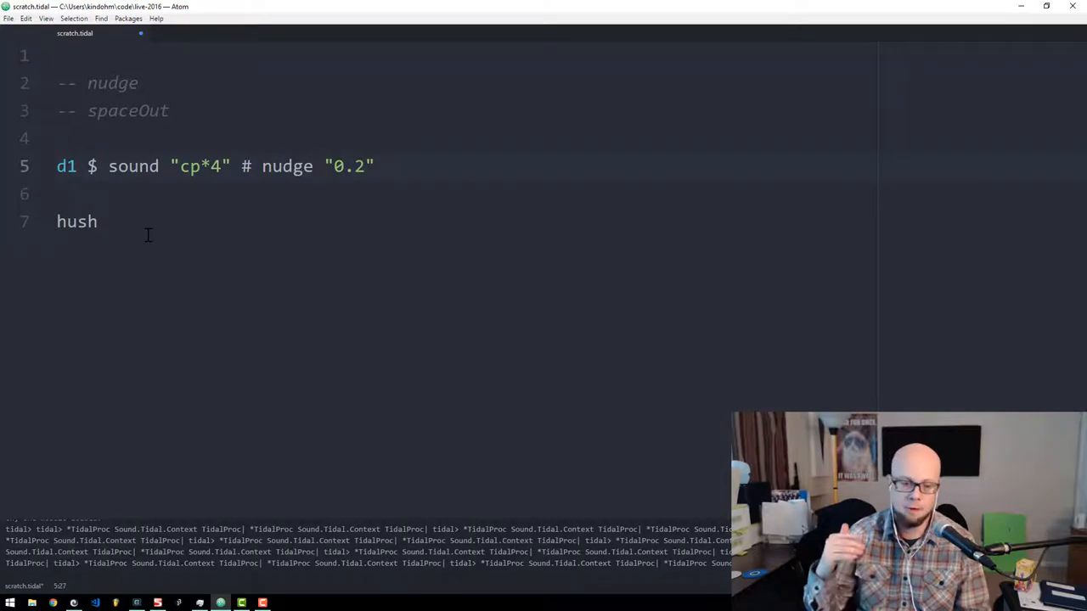
pyautogui.click(324, 166)
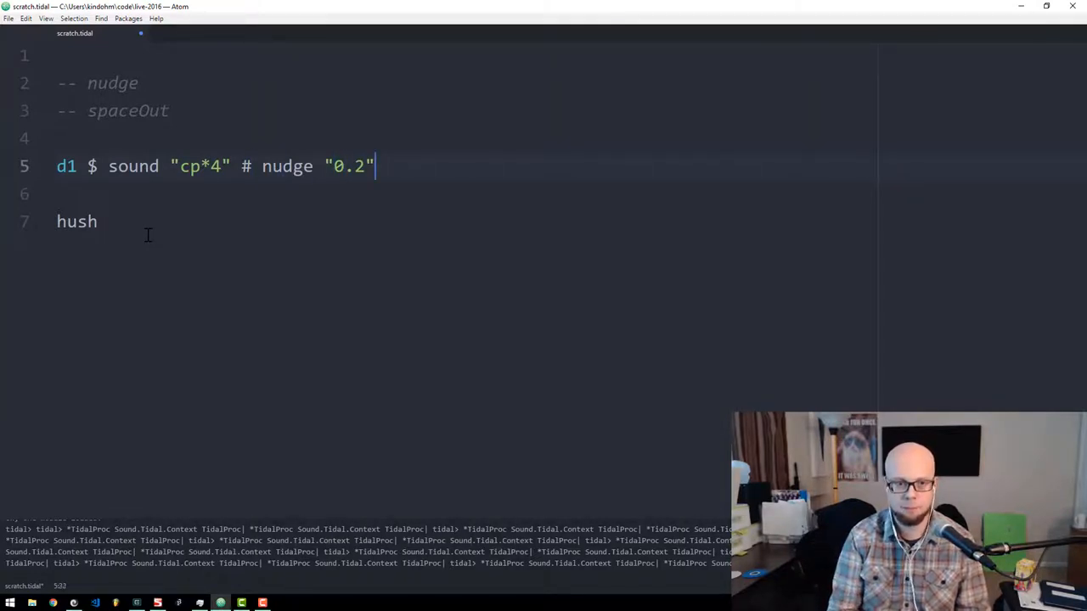
# Add a second pattern d2 $ sound "cp*4" # speed "1.5" above hush.
pyautogui.write('d2 $')
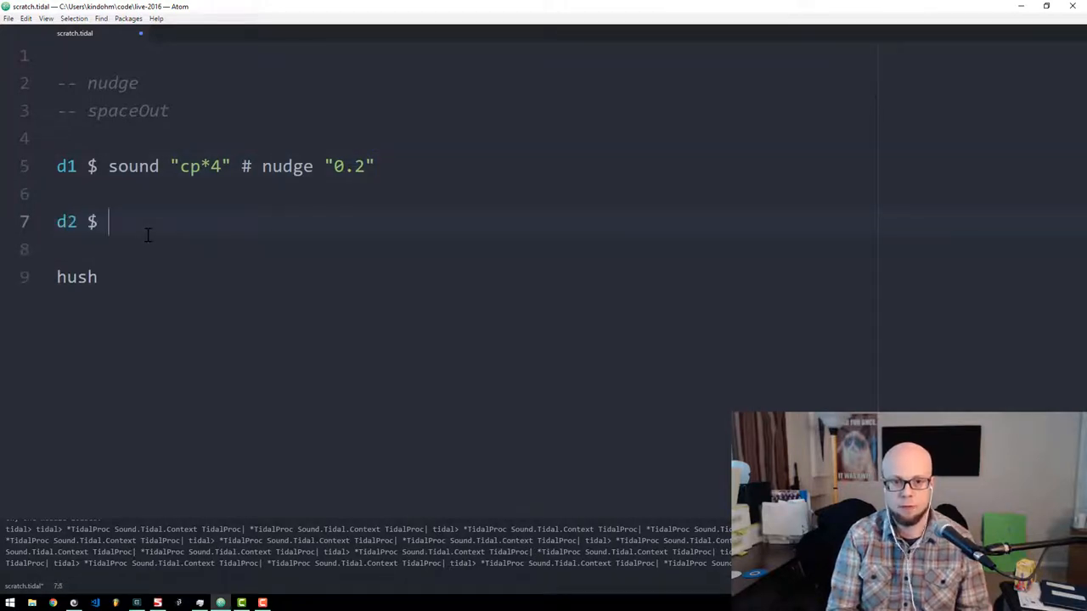
pyautogui.write('sound "cp*4"')
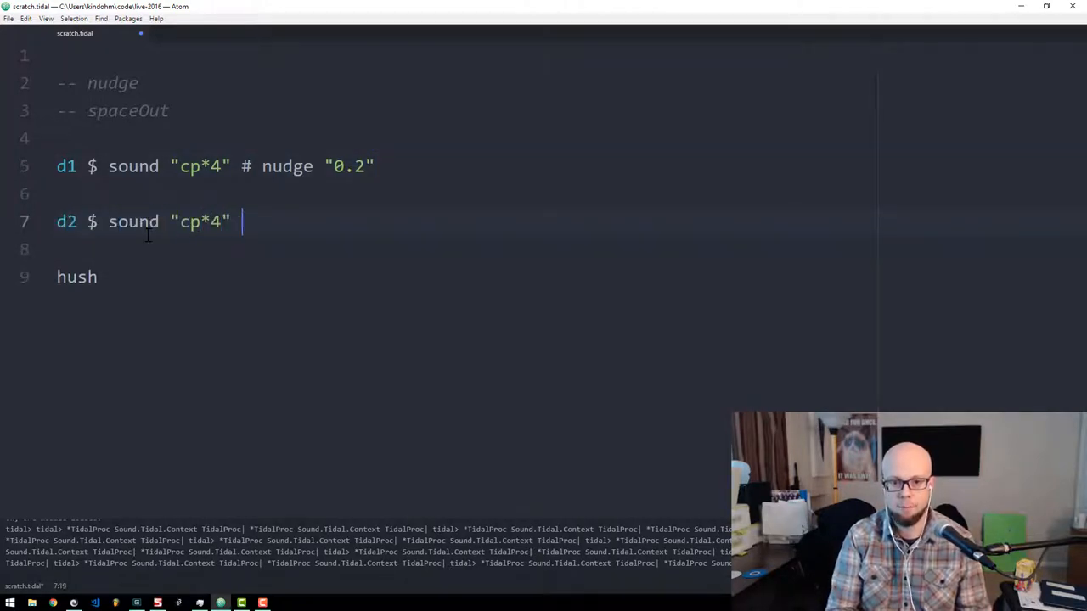
pyautogui.write('# speed "1.5"')
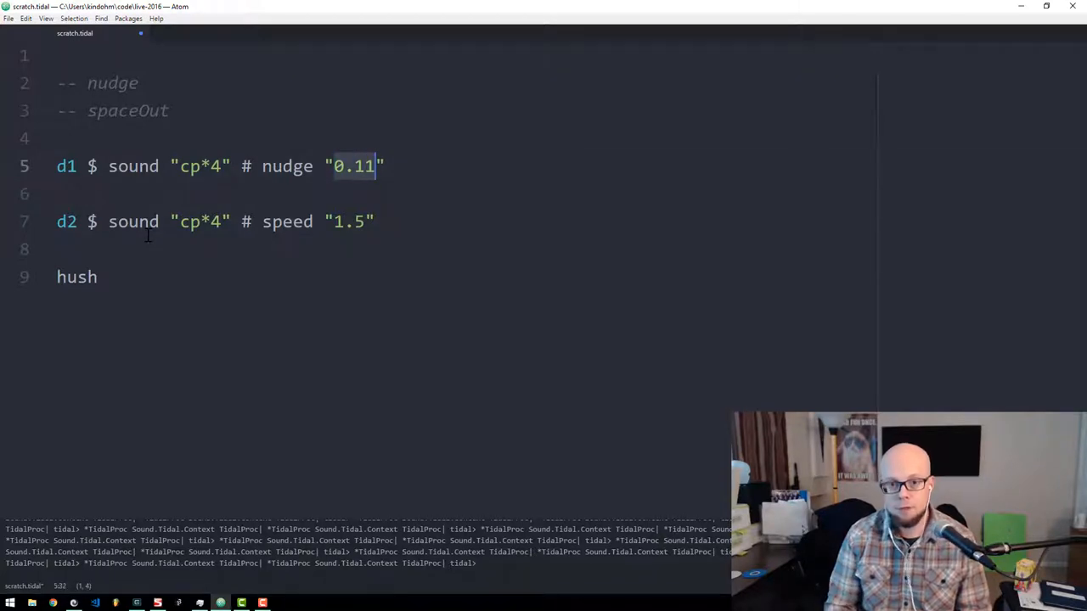
# Extend the nudge to "0.11 0.33 0.72 0.444" and delete the d2 speed line.
pyautogui.write('0.33 0.7')
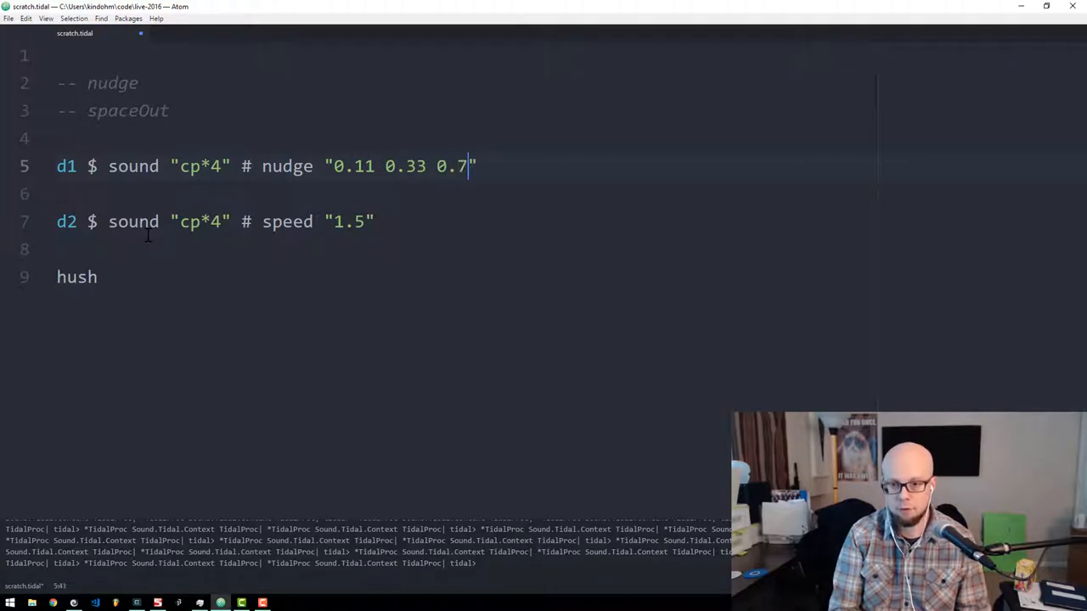
pyautogui.write('2')
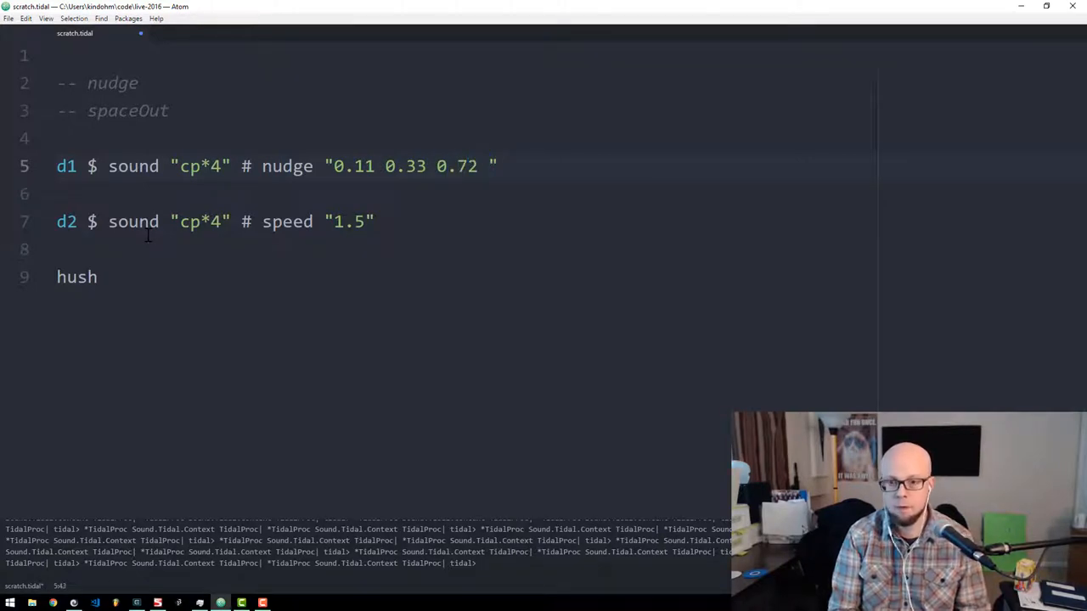
pyautogui.write('0.444')
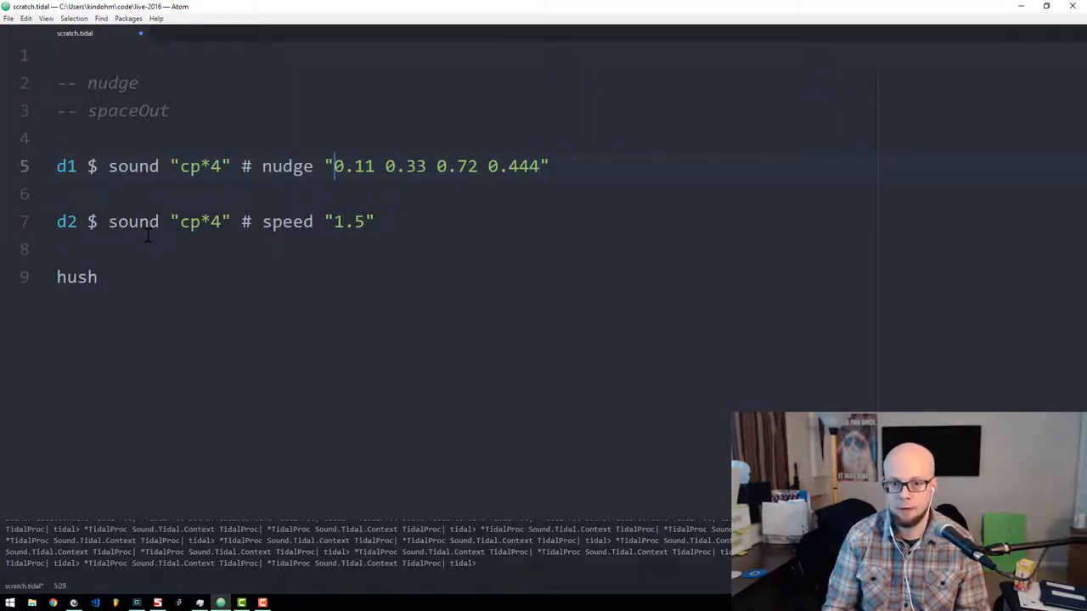
pyautogui.moveTo(334, 167); pyautogui.dragTo(540, 167)
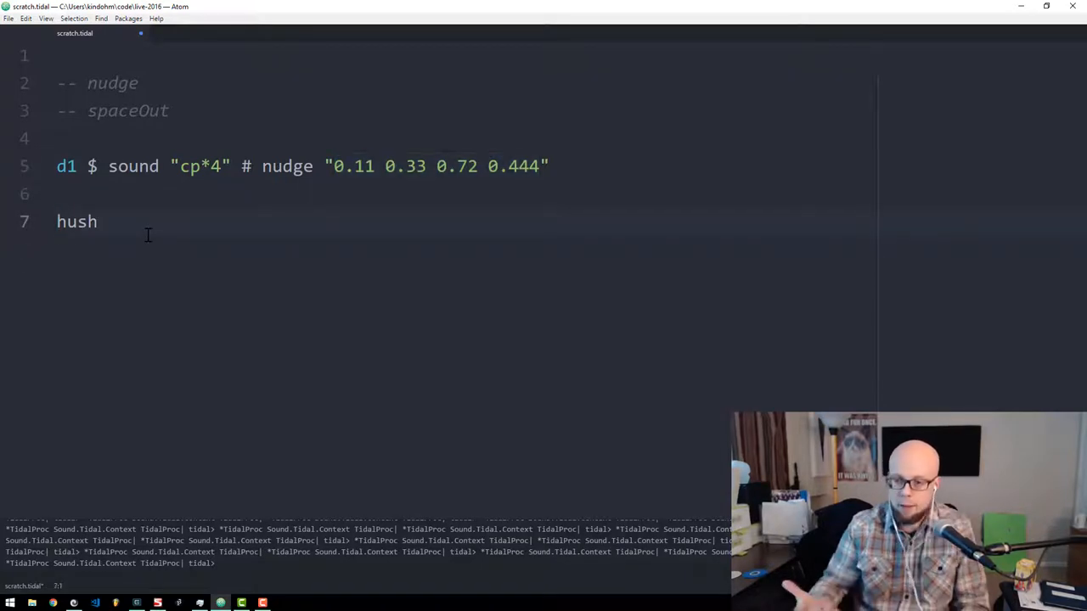
# Replace the nudge values with sine and raise the claps from cp*4 to cp*8.
pyautogui.doubleClick(76, 220)
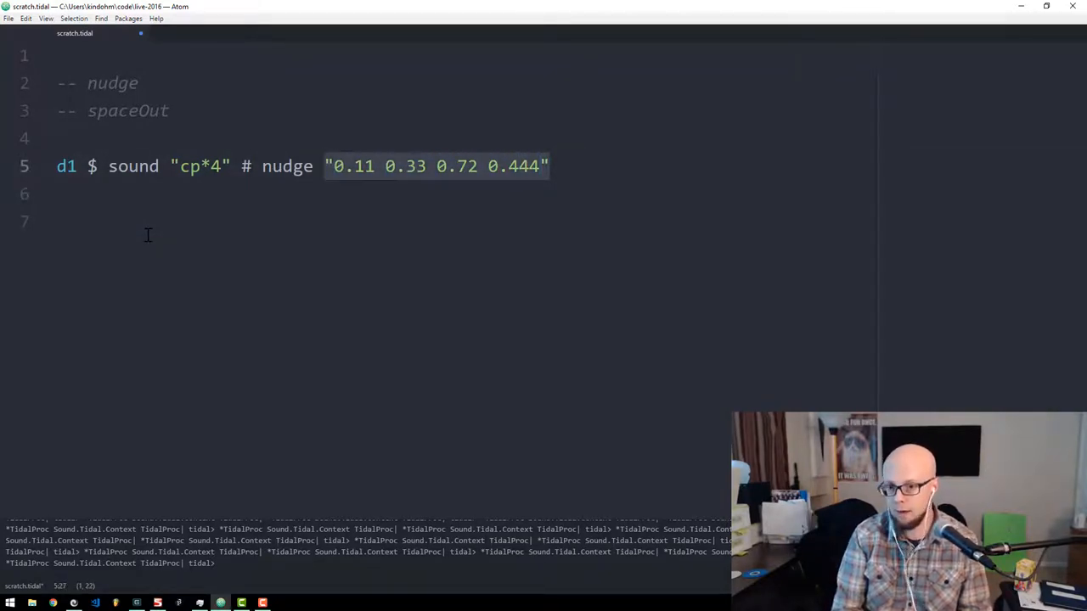
pyautogui.write('sine')
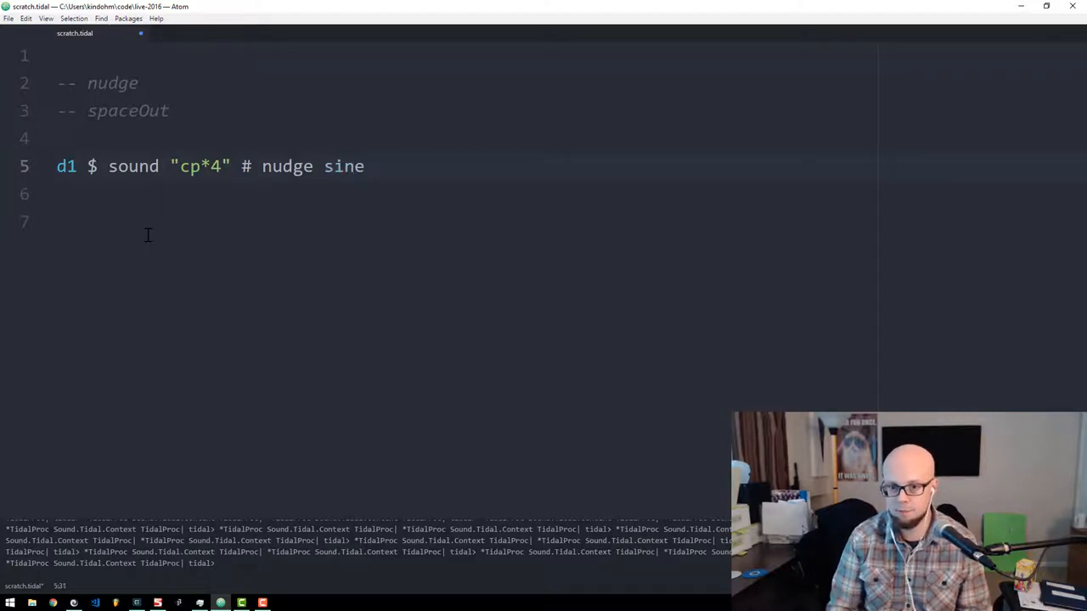
pyautogui.doubleClick(343, 167)
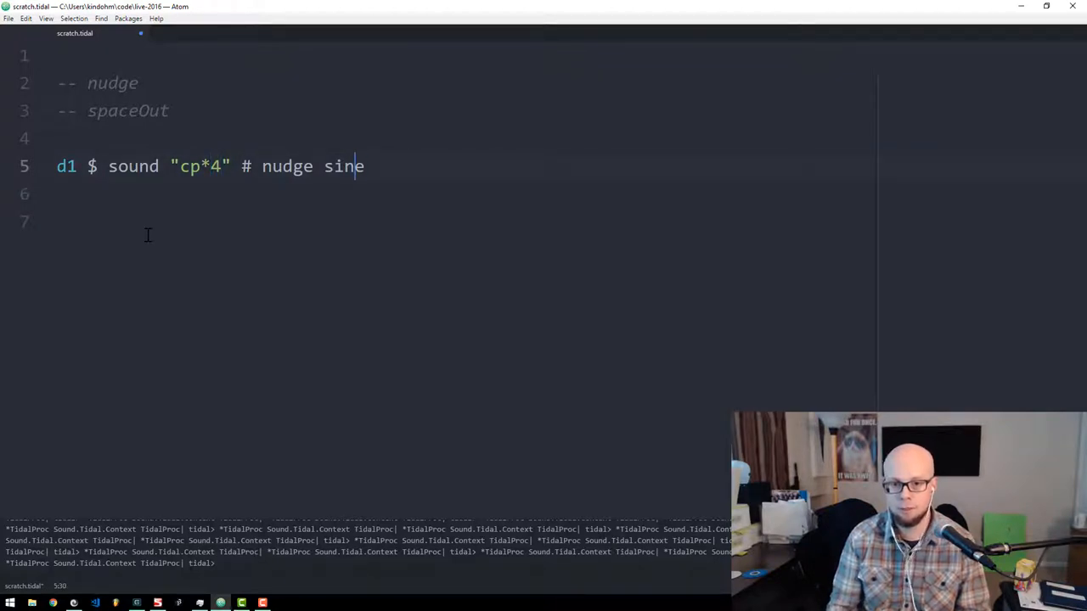
pyautogui.doubleClick(343, 167)
pyautogui.write('8')
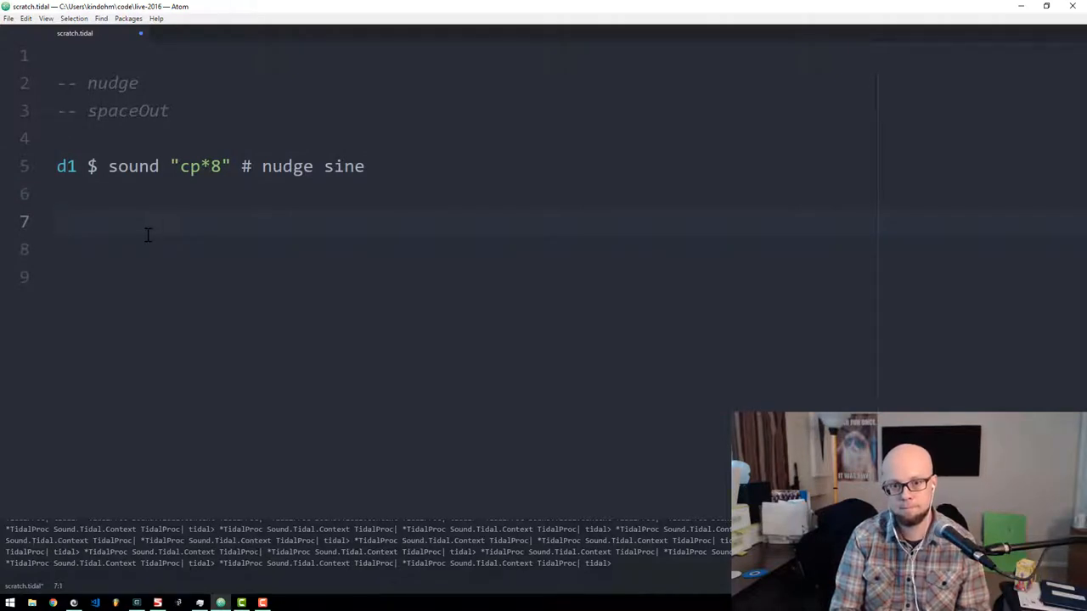
# Restore the hush line and slow the sine nudge to (slow 4 $ sine).
pyautogui.write('hush')
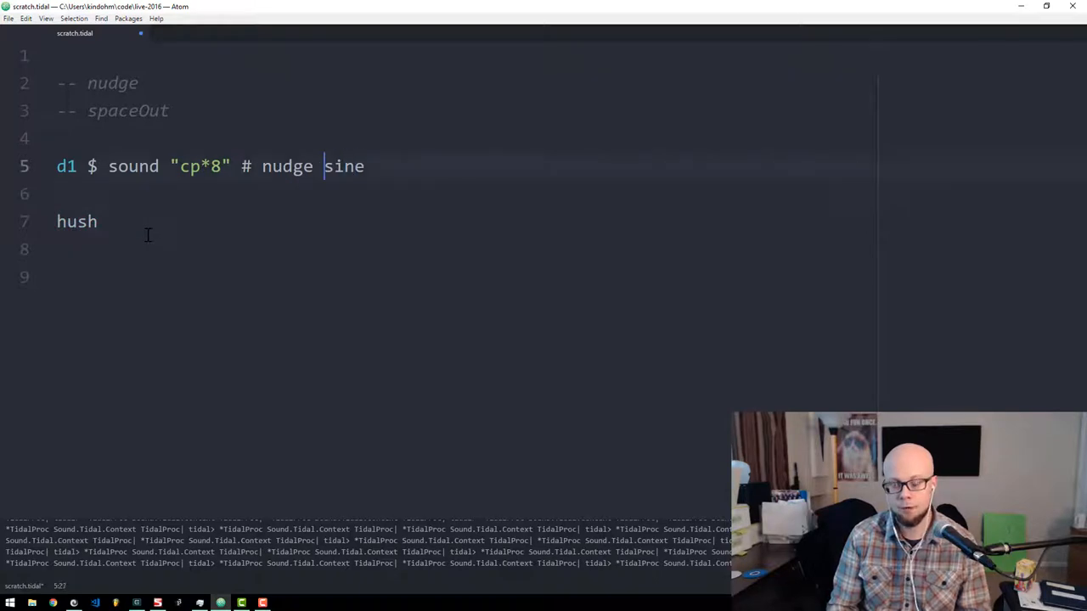
pyautogui.write('(')
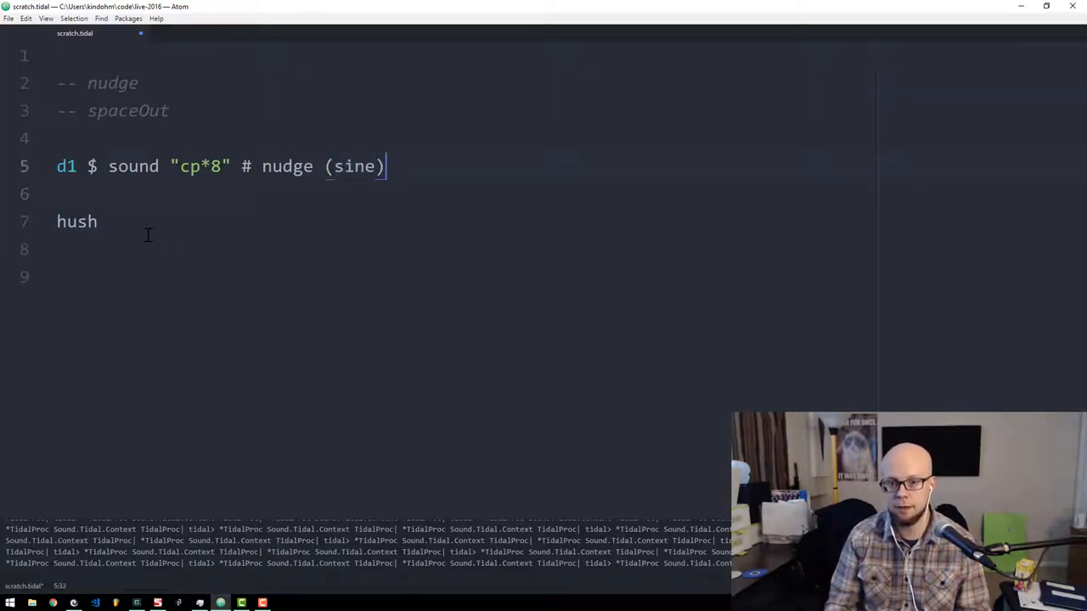
pyautogui.write('slow s')
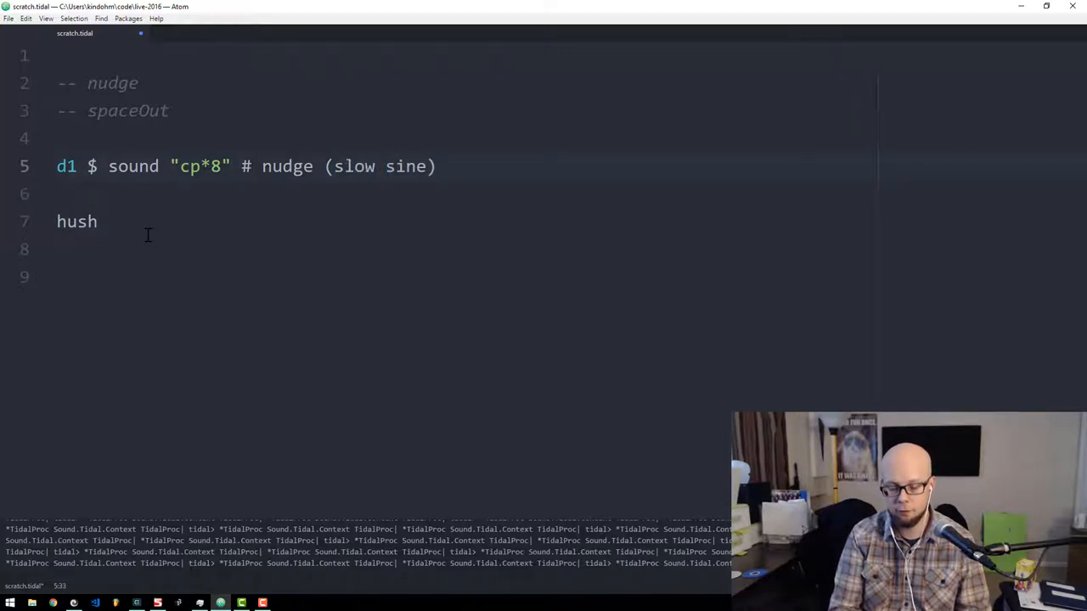
pyautogui.write('4 $')
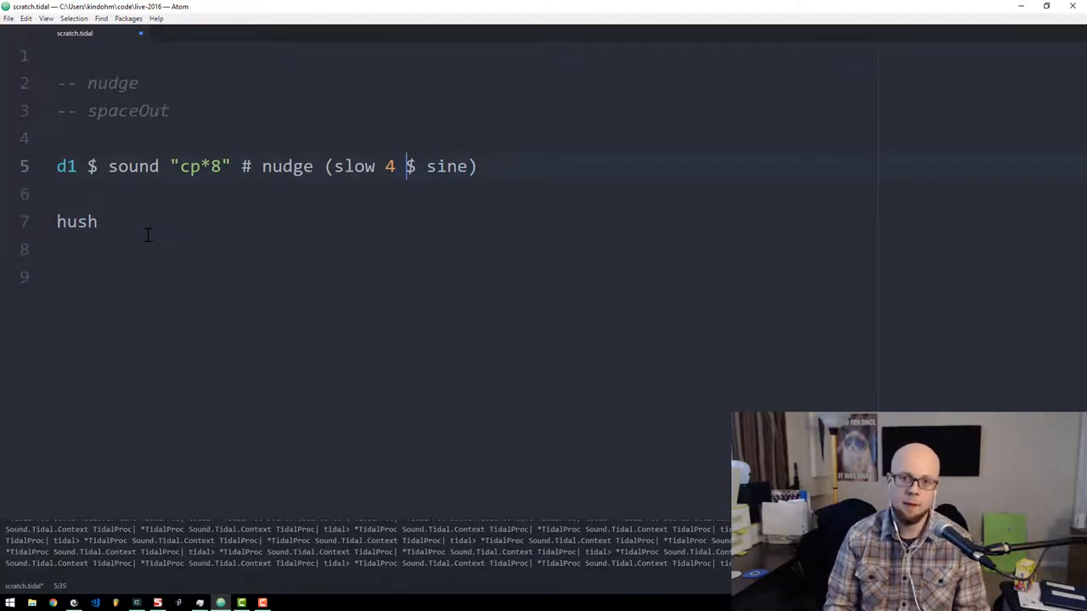
# Scale the slowed sine nudge to range 0 to 2: (scale 0 2 $ slow 4 $ sine).
pyautogui.click(332, 166)
pyautogui.write('cale 0 1 $ s')
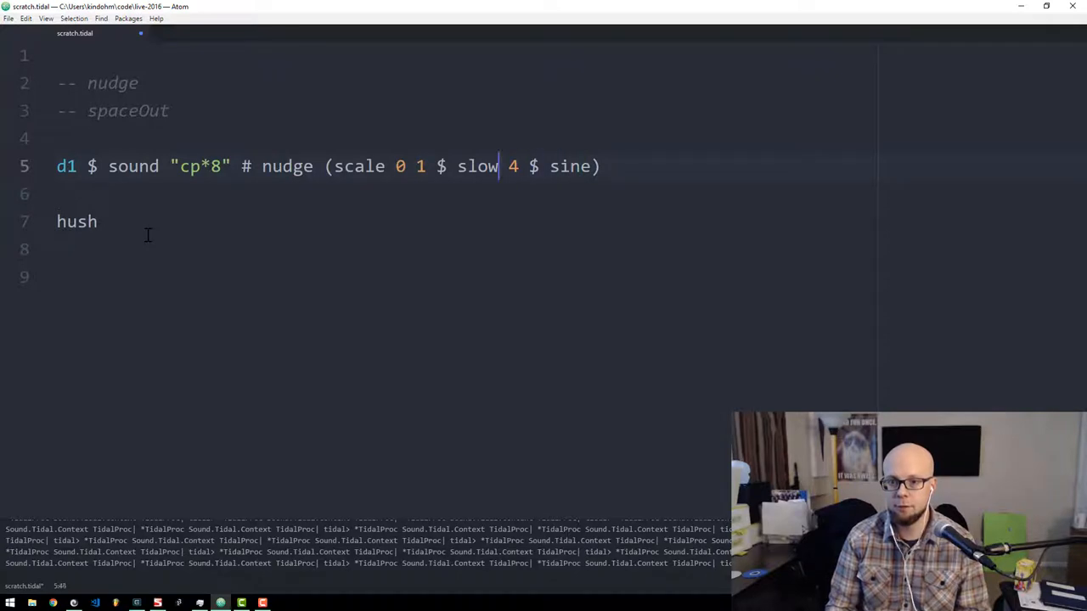
pyautogui.write('2')
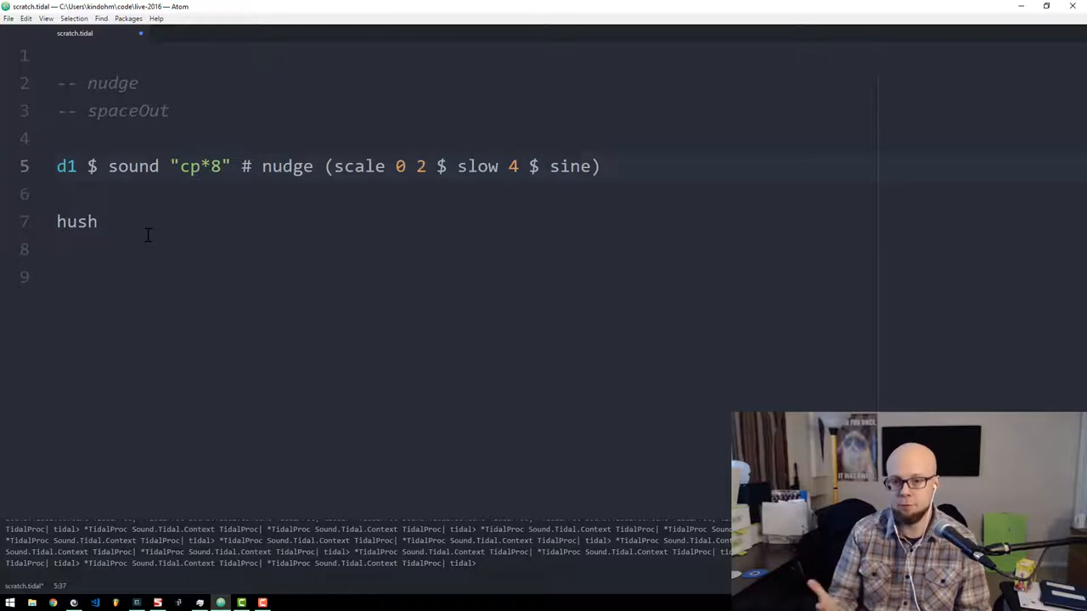
pyautogui.click(425, 166)
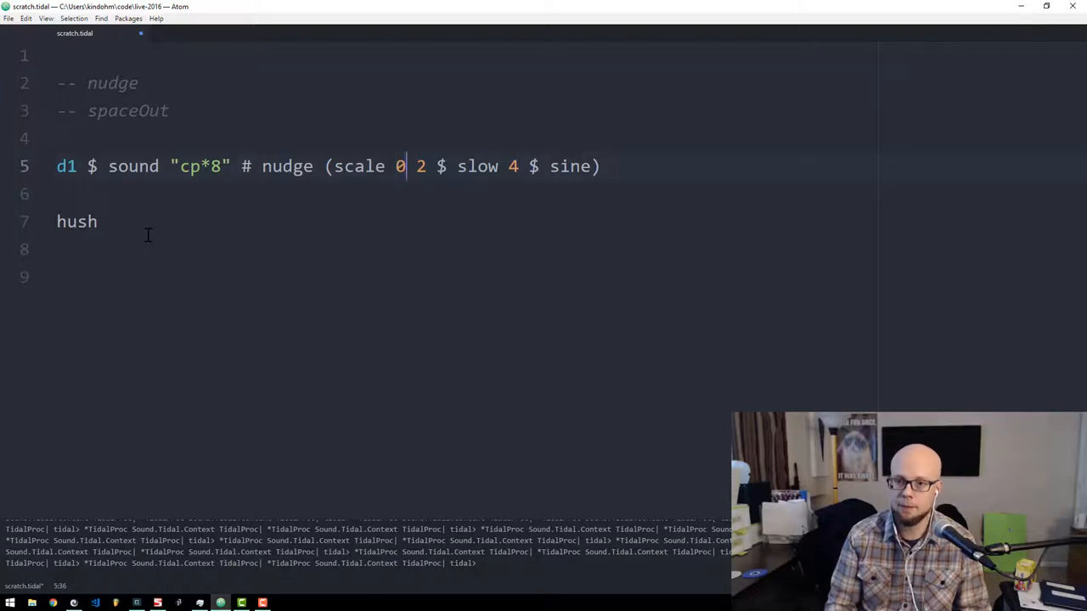
pyautogui.moveTo(397, 167); pyautogui.dragTo(428, 166)
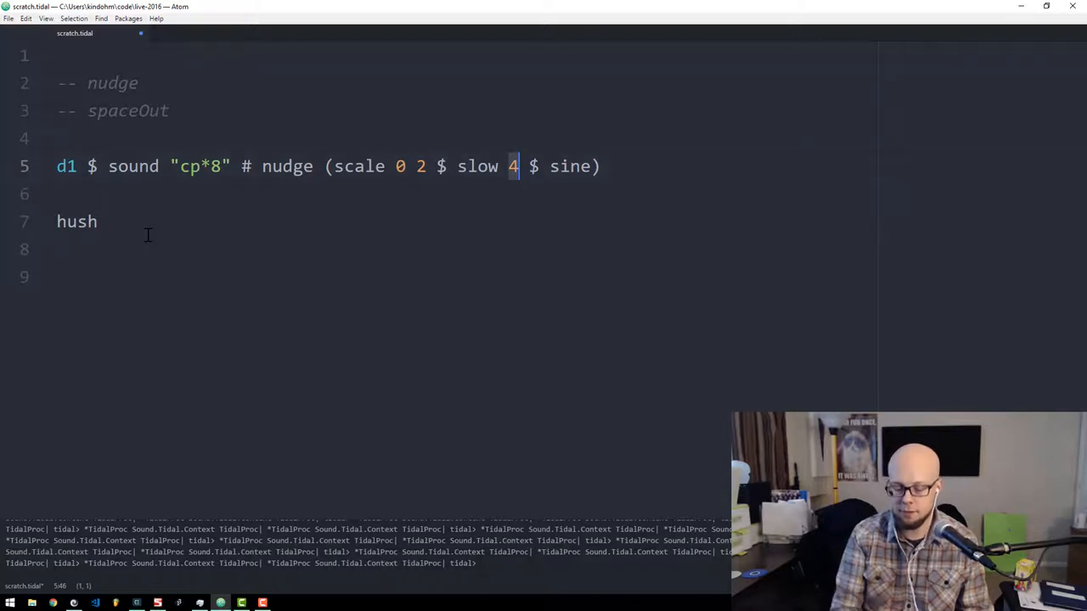
# Adjust the slow factor of the sine driving the nudge.
pyautogui.write('8')
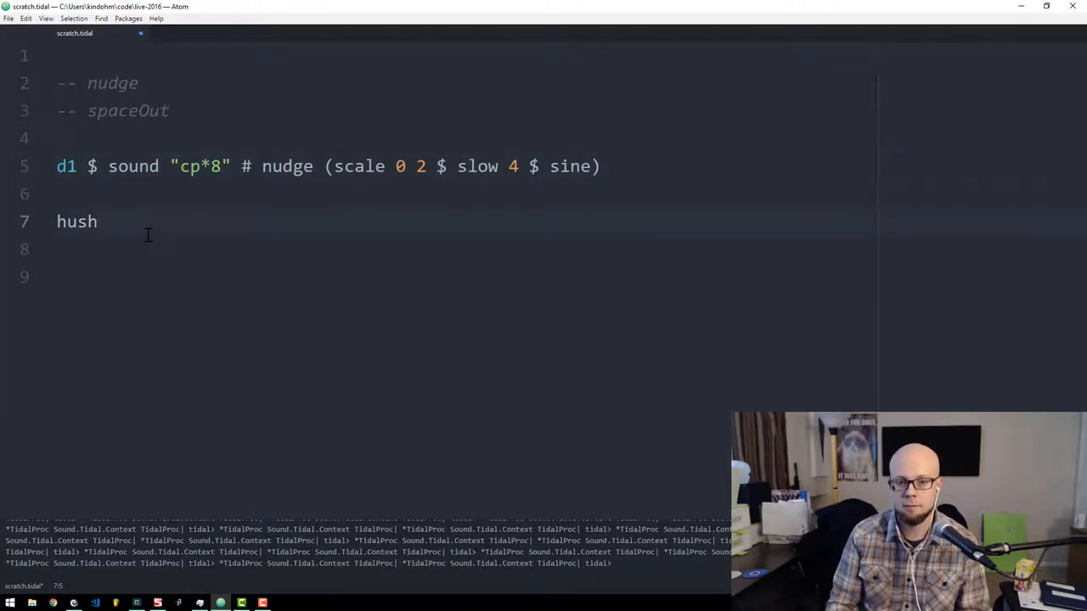
pyautogui.click(98, 220)
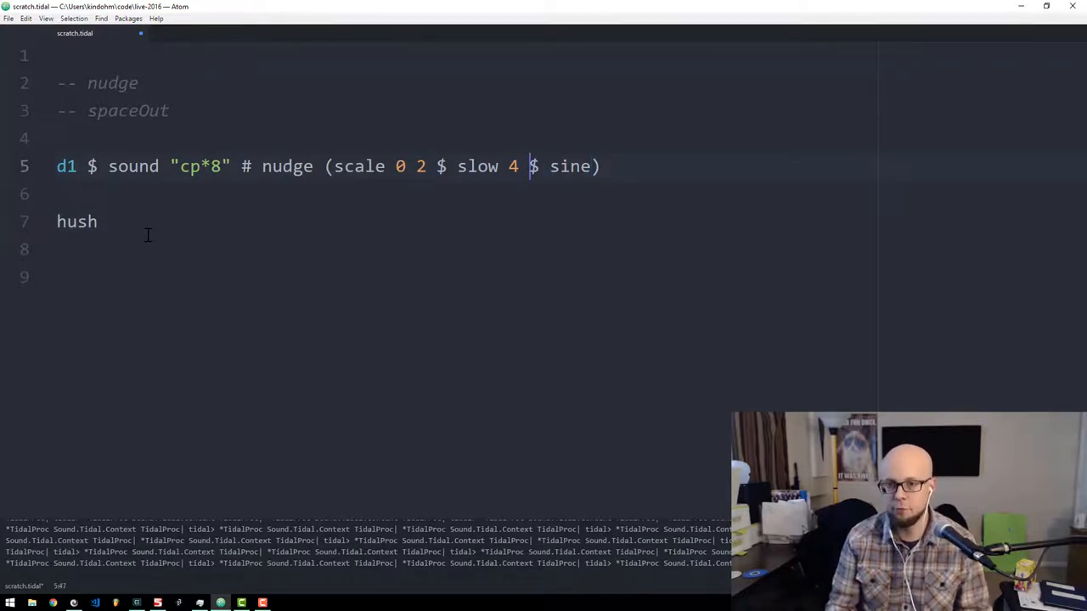
pyautogui.write('8')
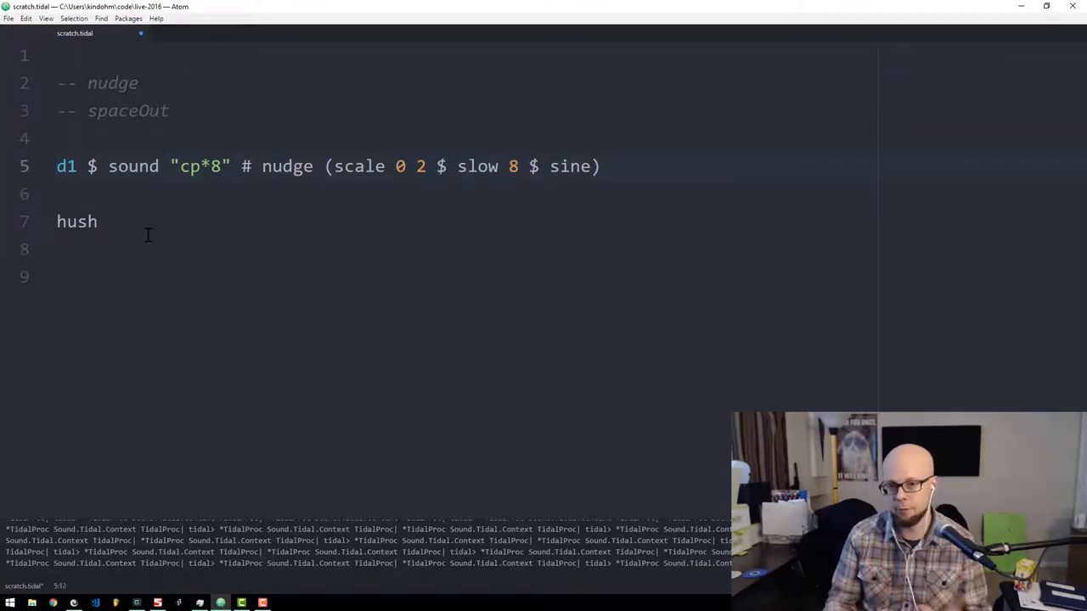
pyautogui.click(244, 167)
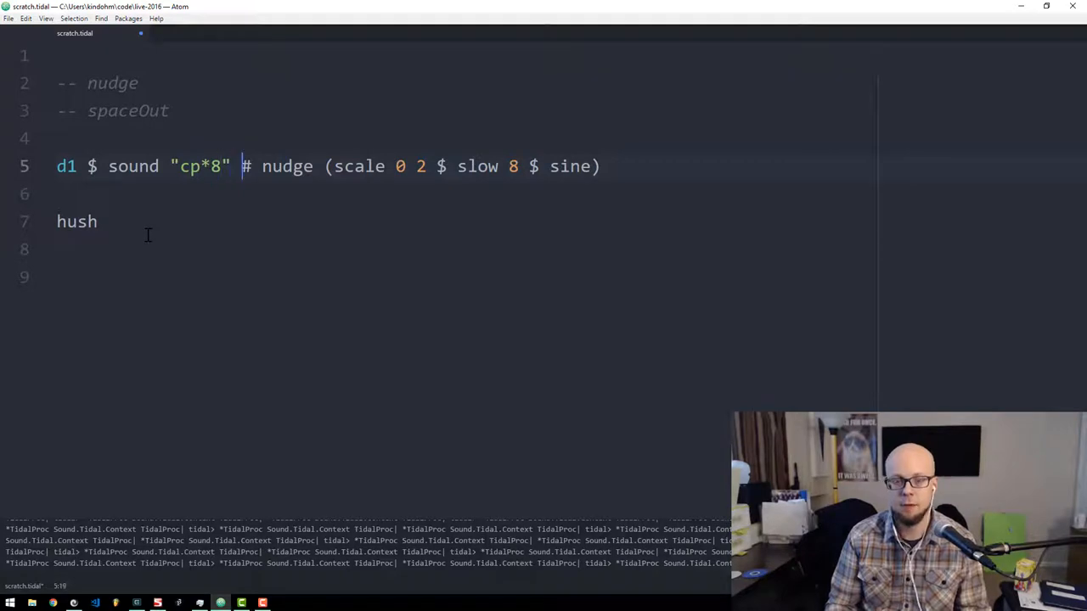
# Narrow the nudge scale's upper bound from 2 to 1.
pyautogui.click(593, 166)
pyautogui.write('4')
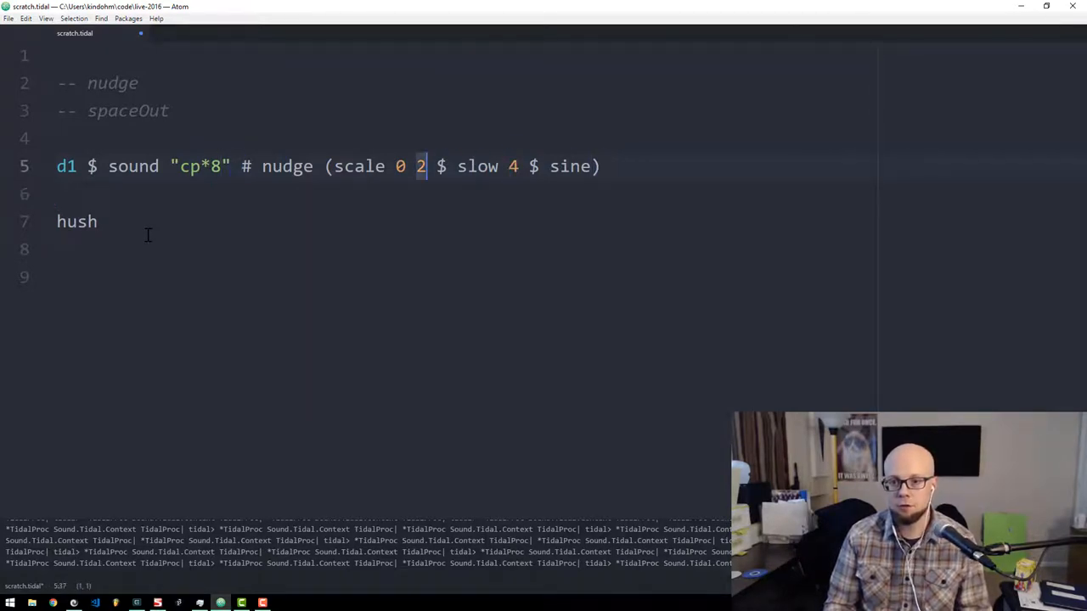
pyautogui.write('1')
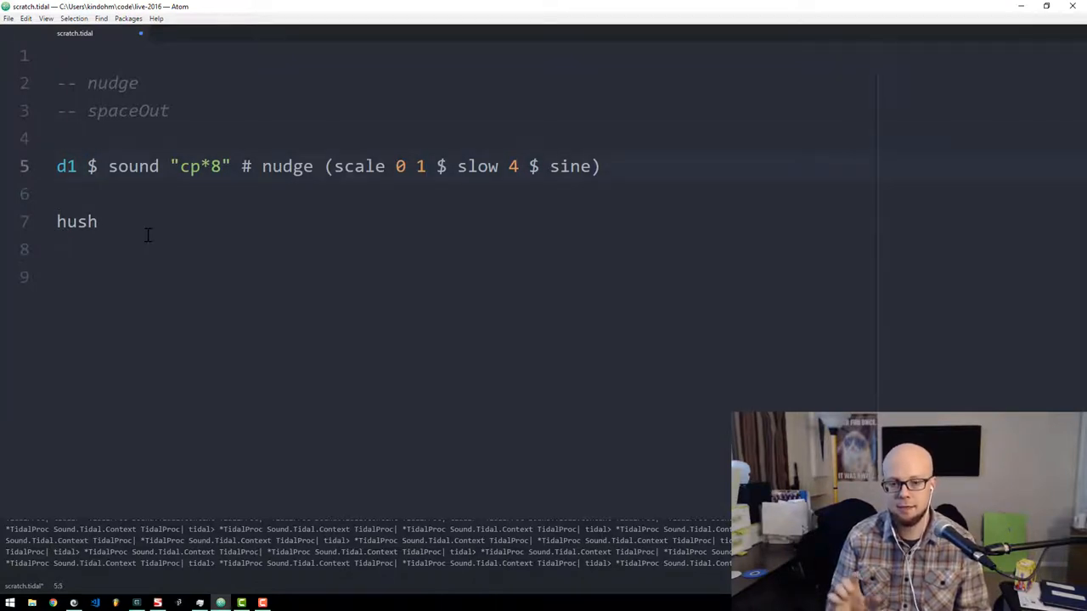
pyautogui.click(102, 167)
pyautogui.write(' $ rev')
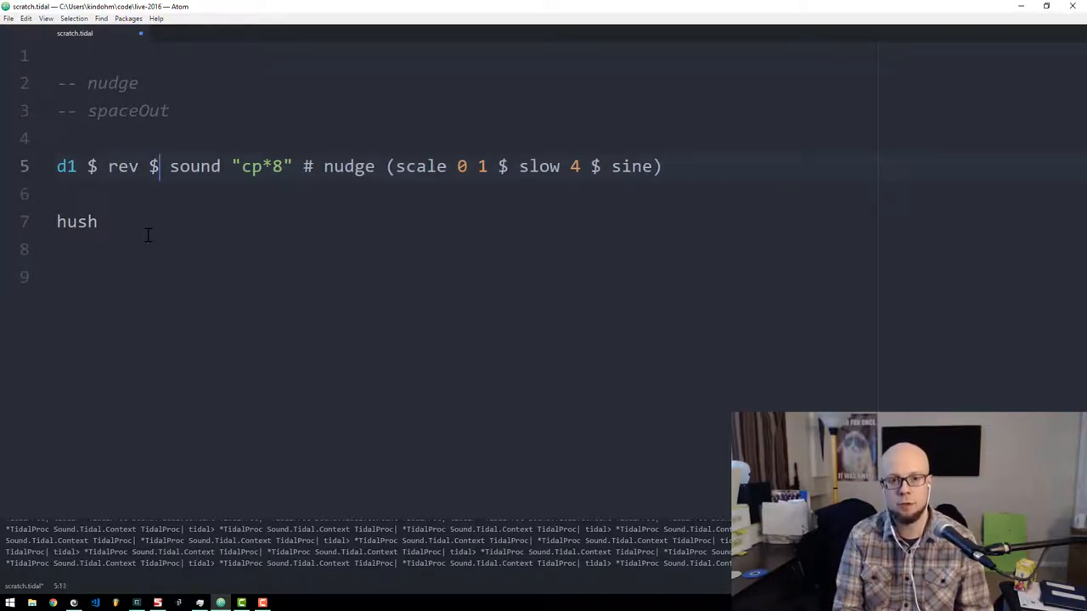
# Try out rev on the d1 line, then pick it out for removal.
pyautogui.doubleClick(122, 167)
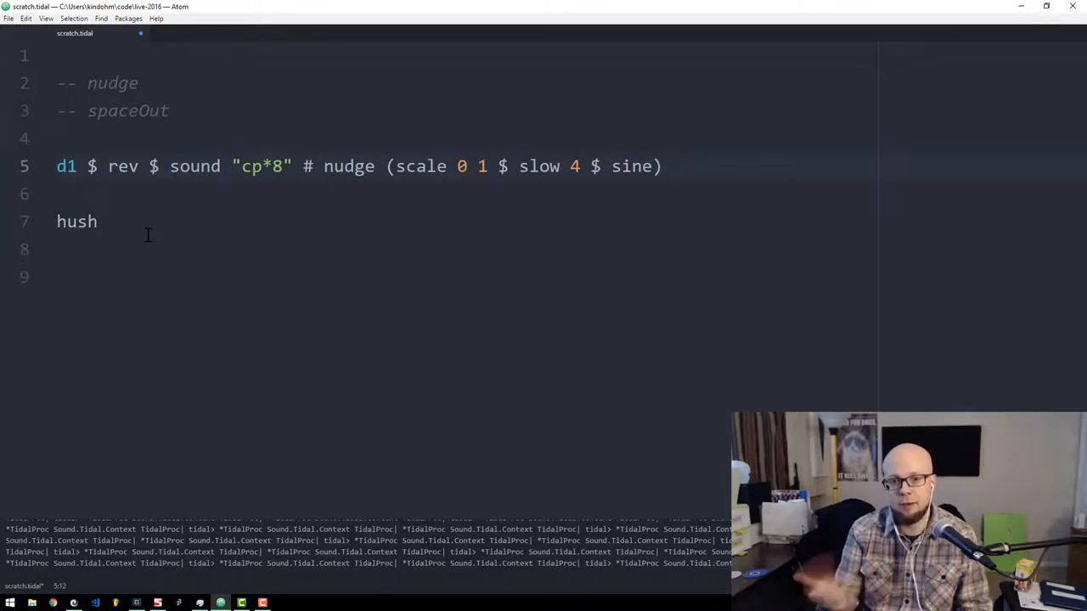
pyautogui.click(169, 166)
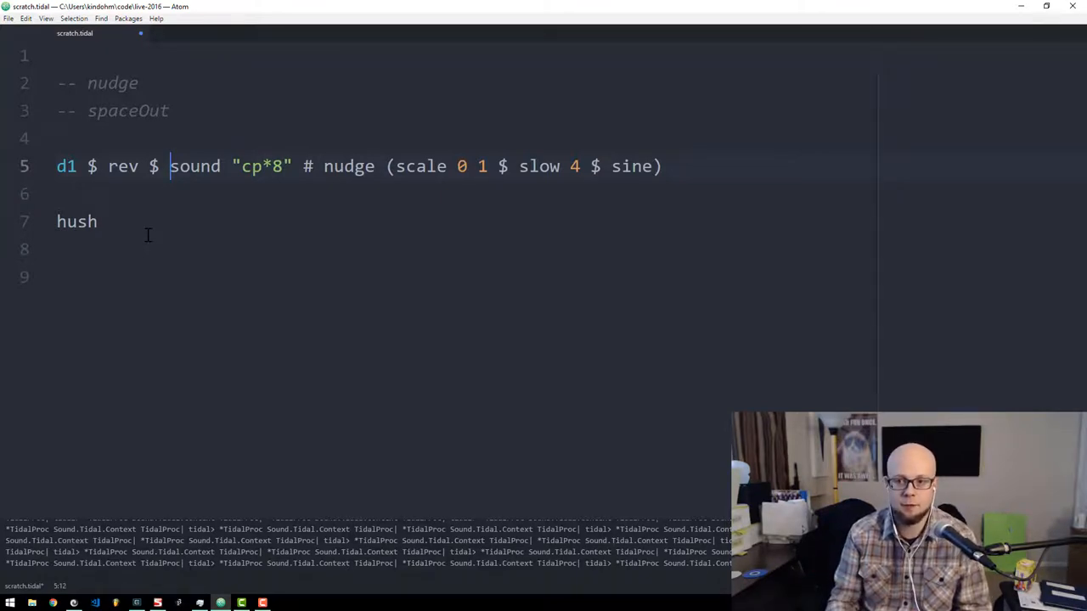
pyautogui.doubleClick(632, 167)
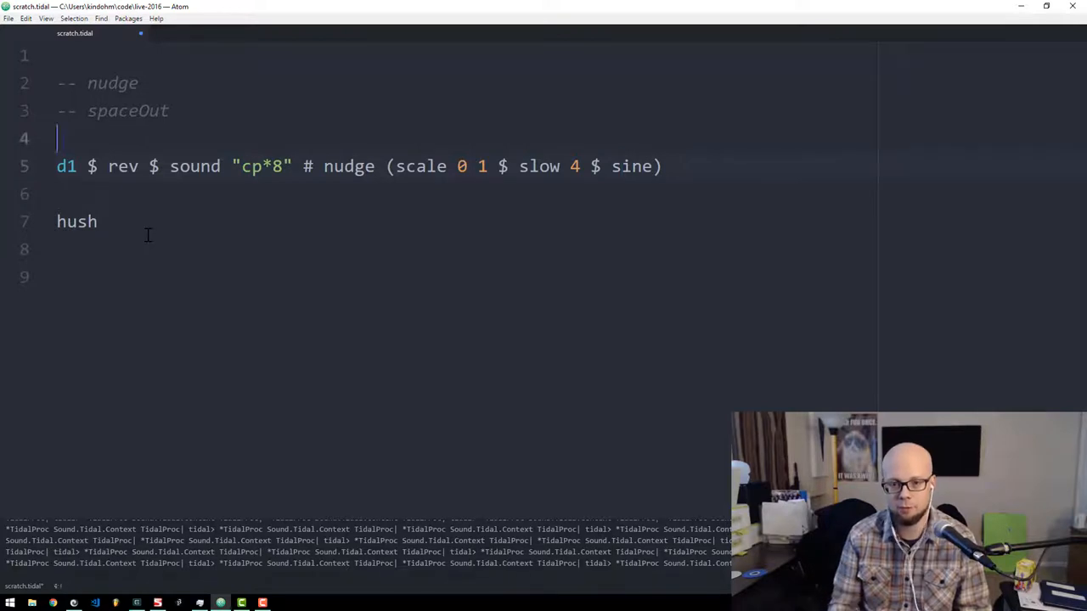
pyautogui.doubleClick(122, 167)
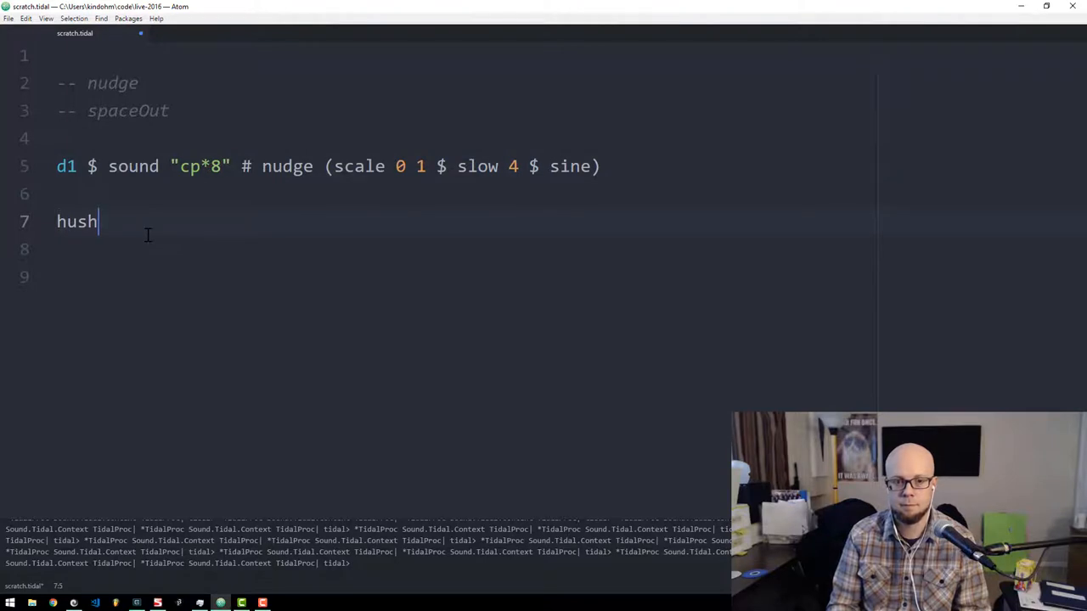
# Insert rev $ right after d1 $ so the clap pattern plays reversed.
pyautogui.click(98, 166)
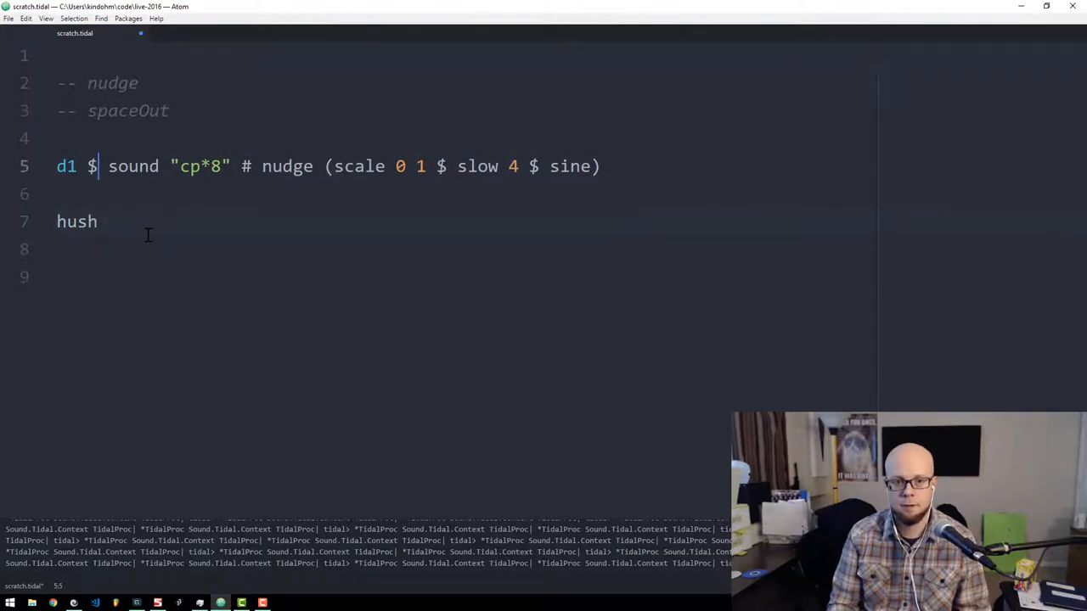
pyautogui.write('rev')
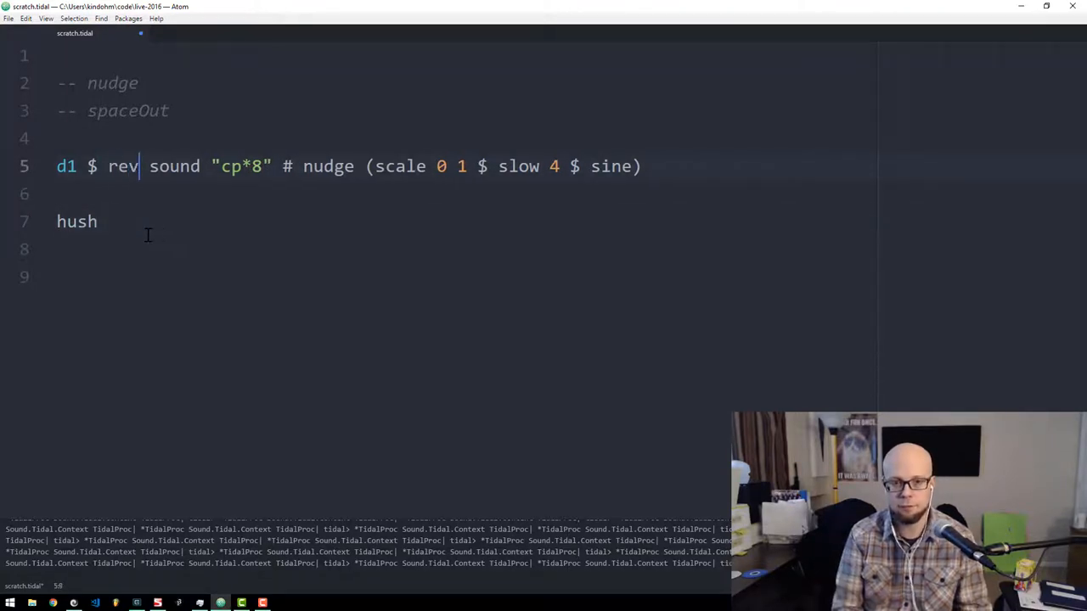
pyautogui.write('$')
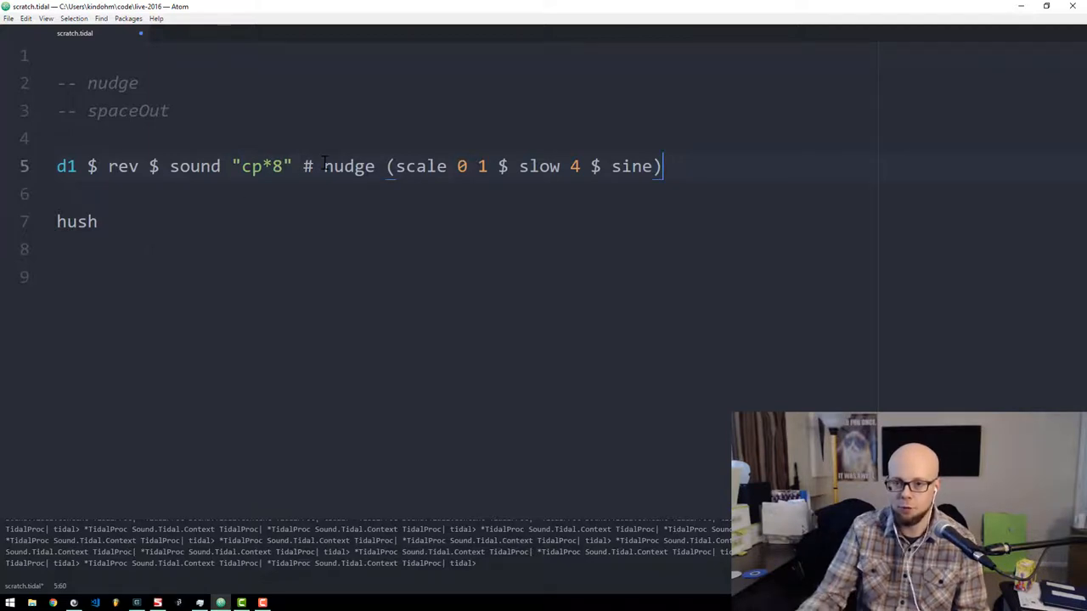
pyautogui.doubleClick(350, 167)
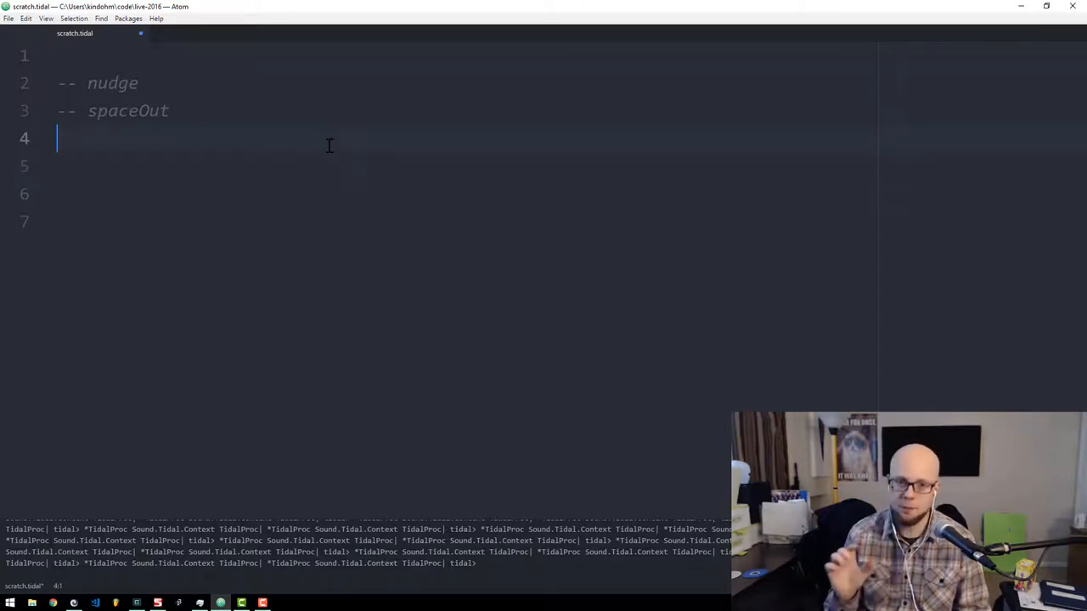
# Open an empty line below the nudge and spaceOut comments.
pyautogui.press('enter')
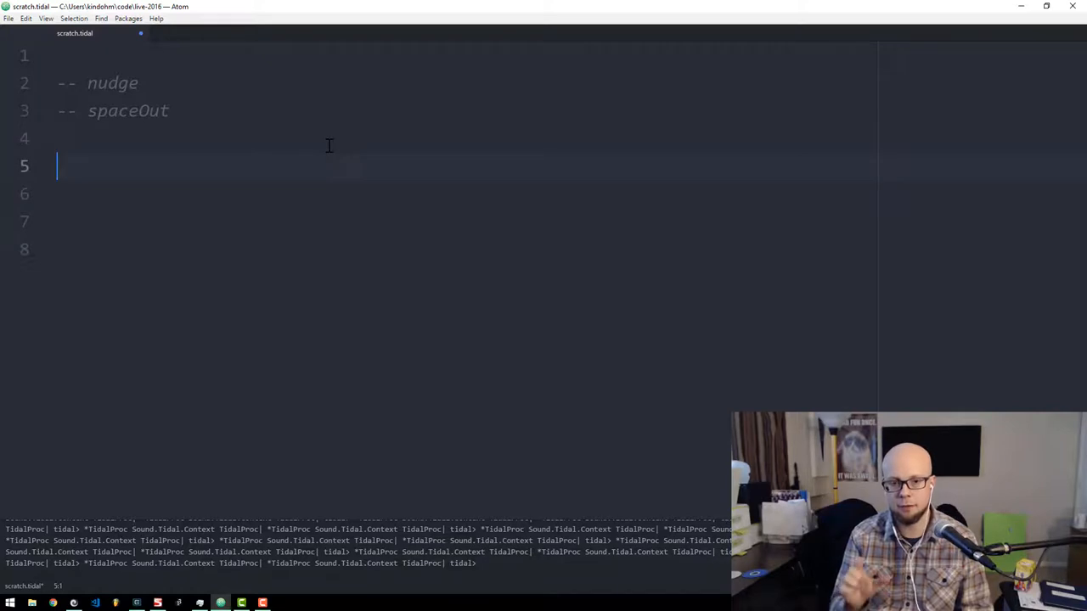
# Write d1 $ spaceOut [1] $ sound "cp*4 cp*2".
pyautogui.write('d')
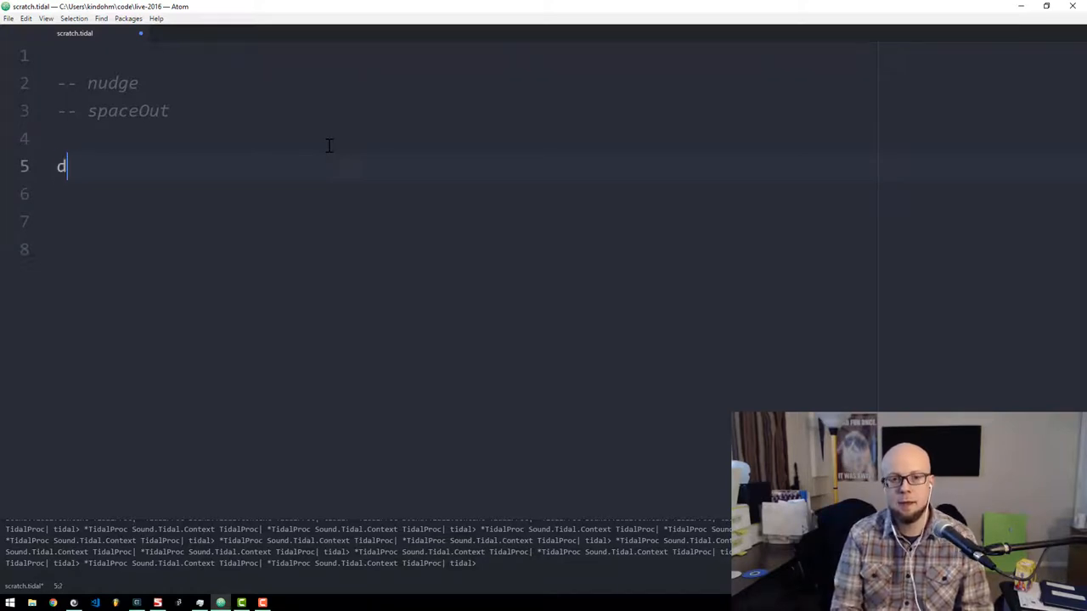
pyautogui.write('1')
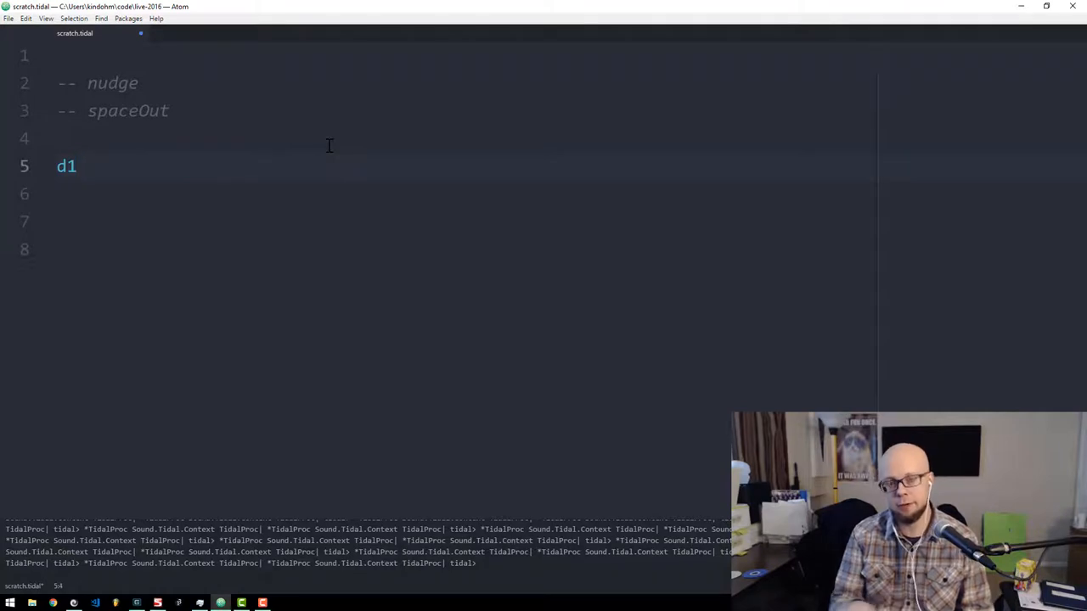
pyautogui.write('$')
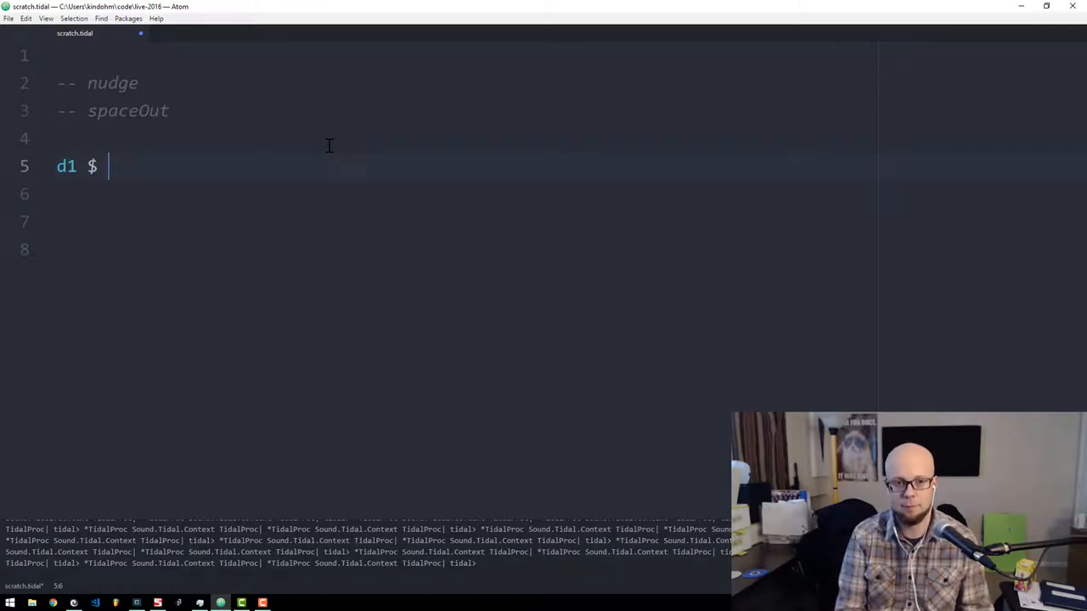
pyautogui.write('space')
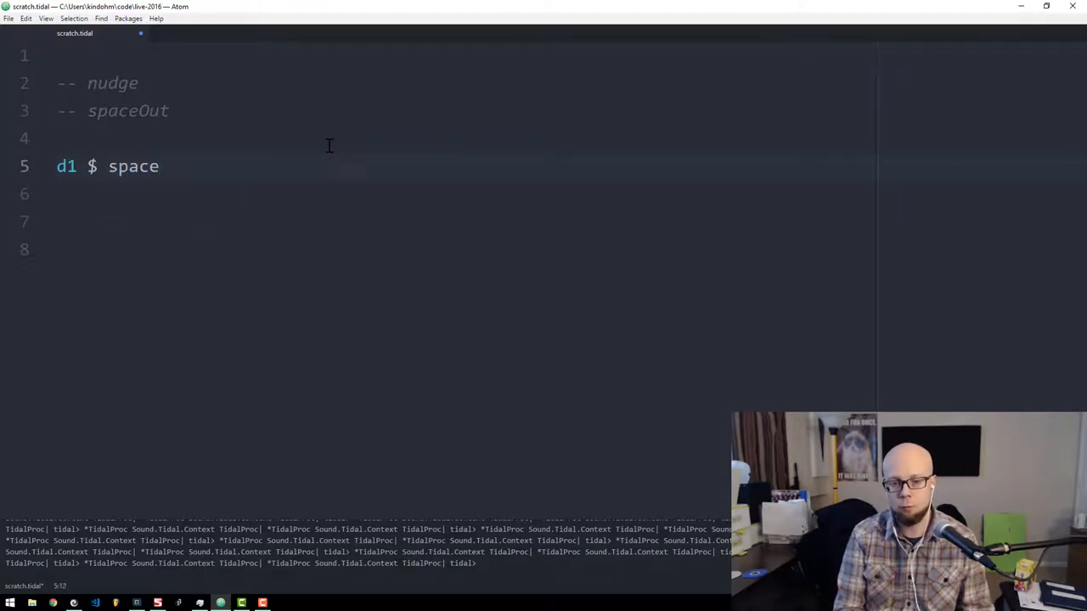
pyautogui.write('Out')
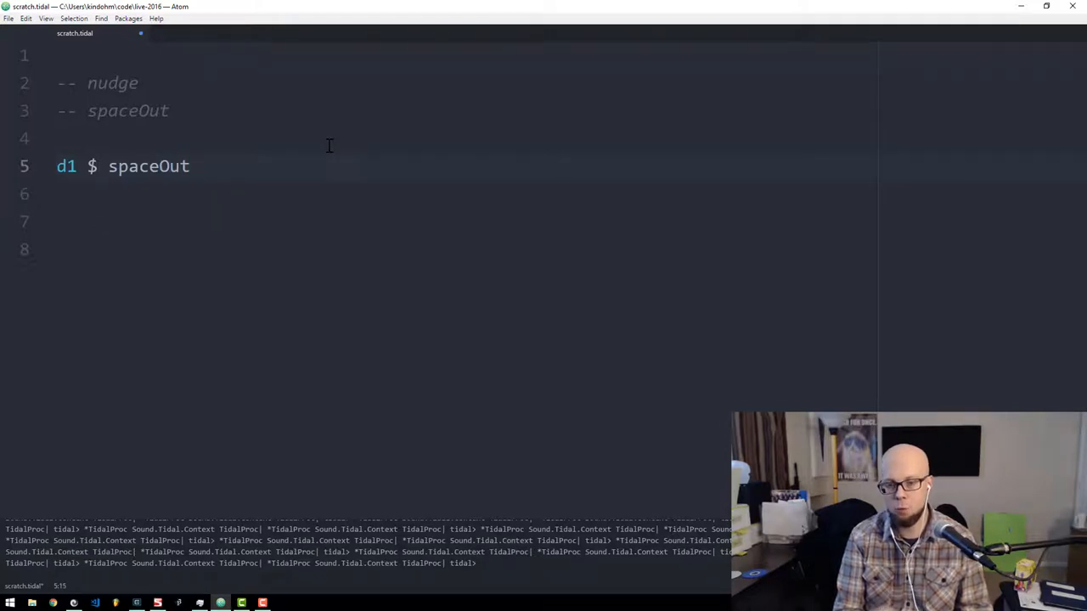
pyautogui.write('[1]')
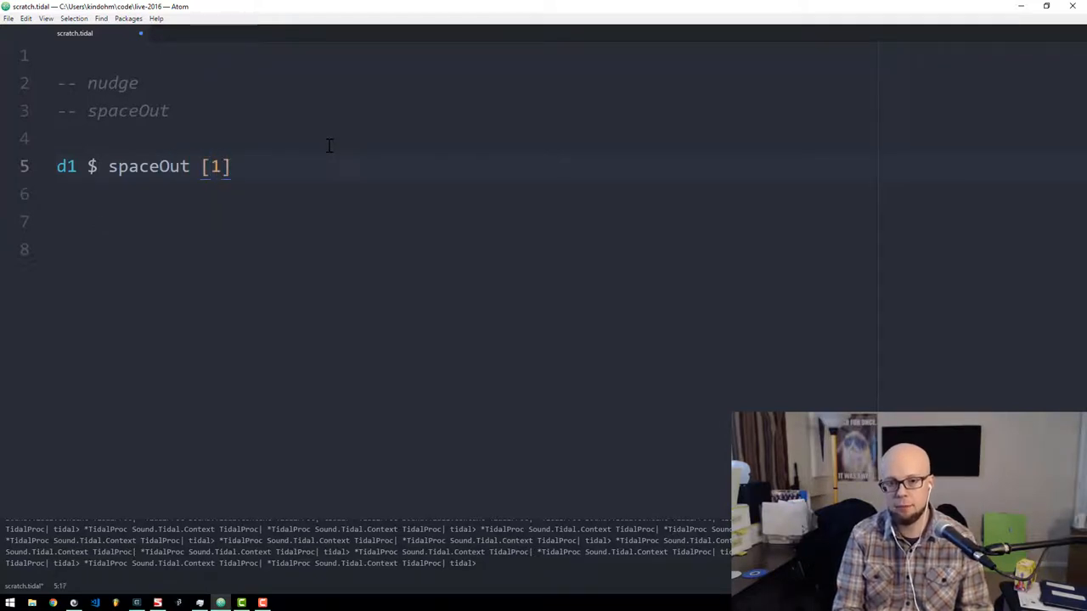
pyautogui.write('$ sound "cp"')
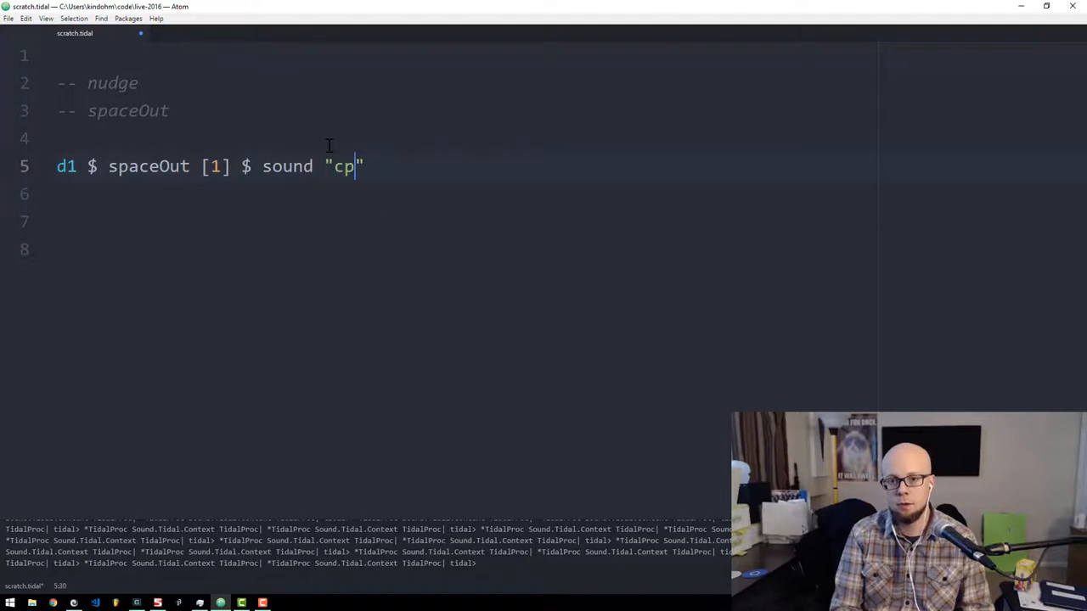
pyautogui.write('*4 cp*2')
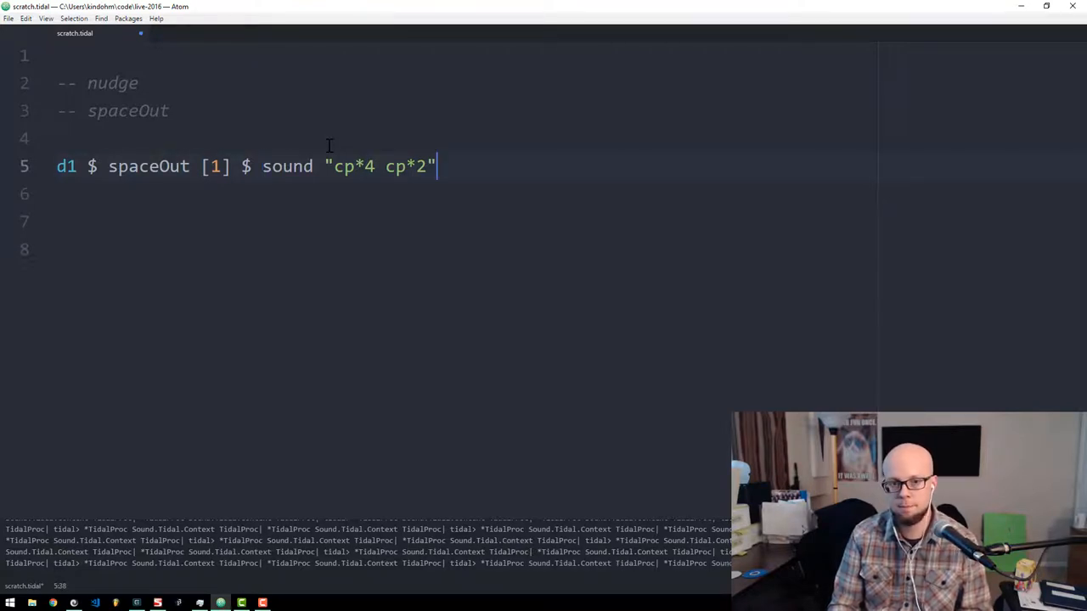
# Add a hush line below the spaceOut pattern.
pyautogui.write('hush')
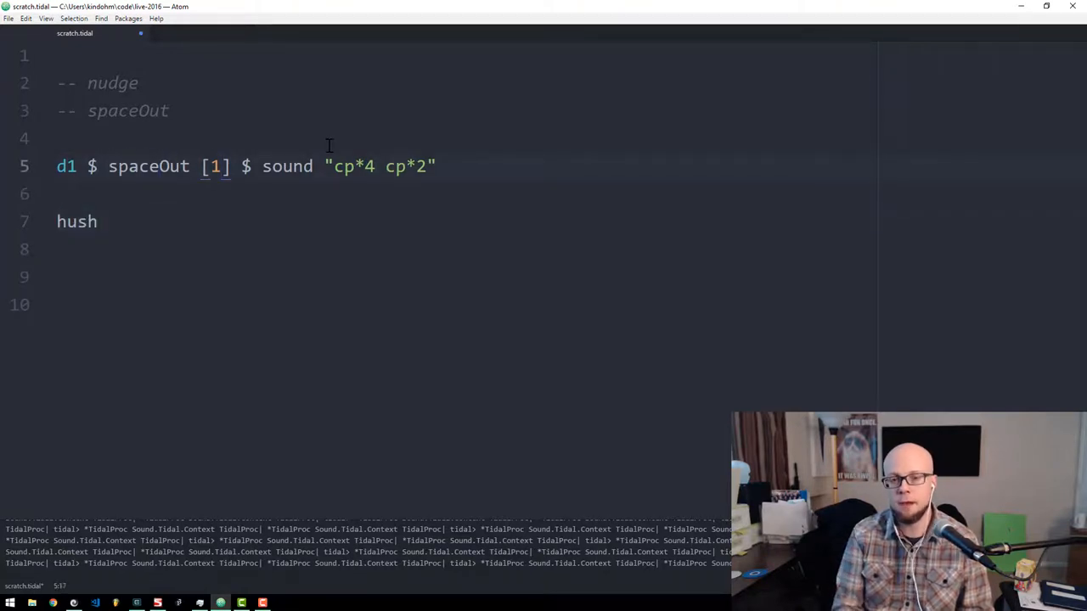
# Grow the spaceOut list with 2, 0.5, 0.33 and 1.25 after the initial values.
pyautogui.write(',')
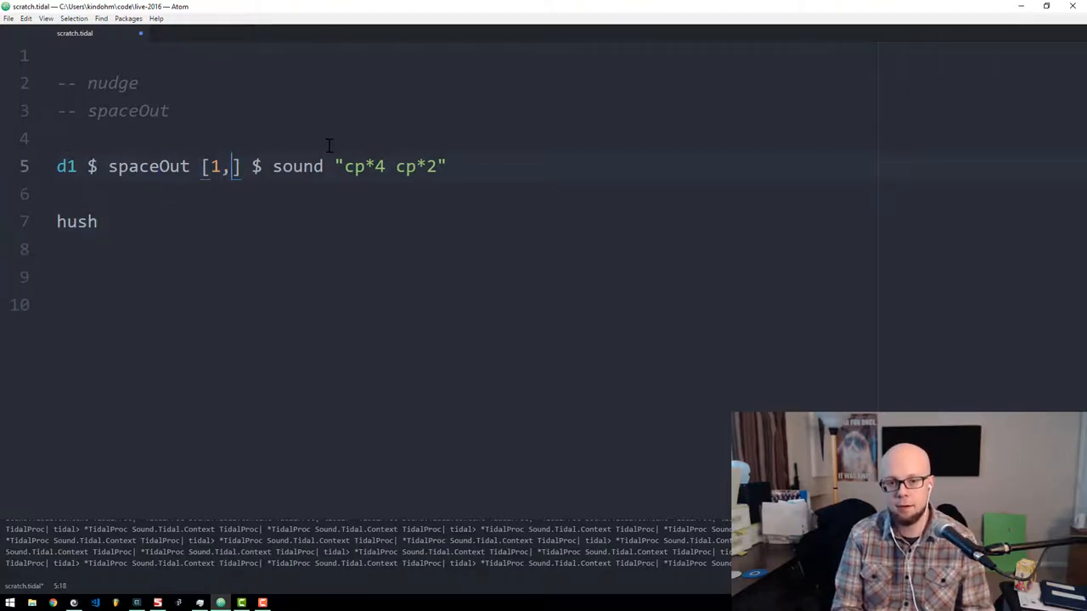
pyautogui.write('2')
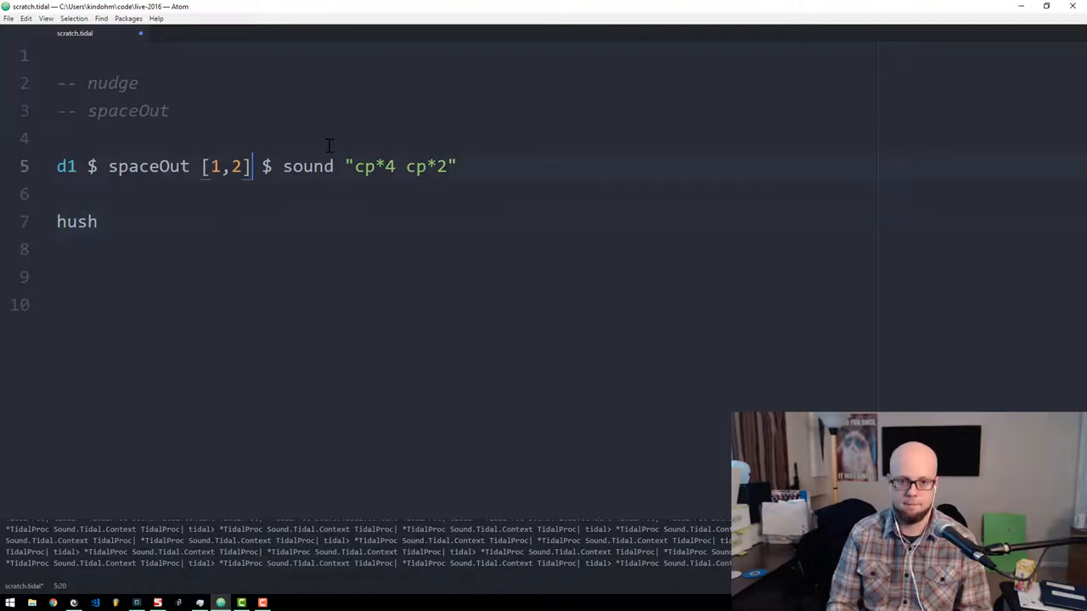
pyautogui.write(',0')
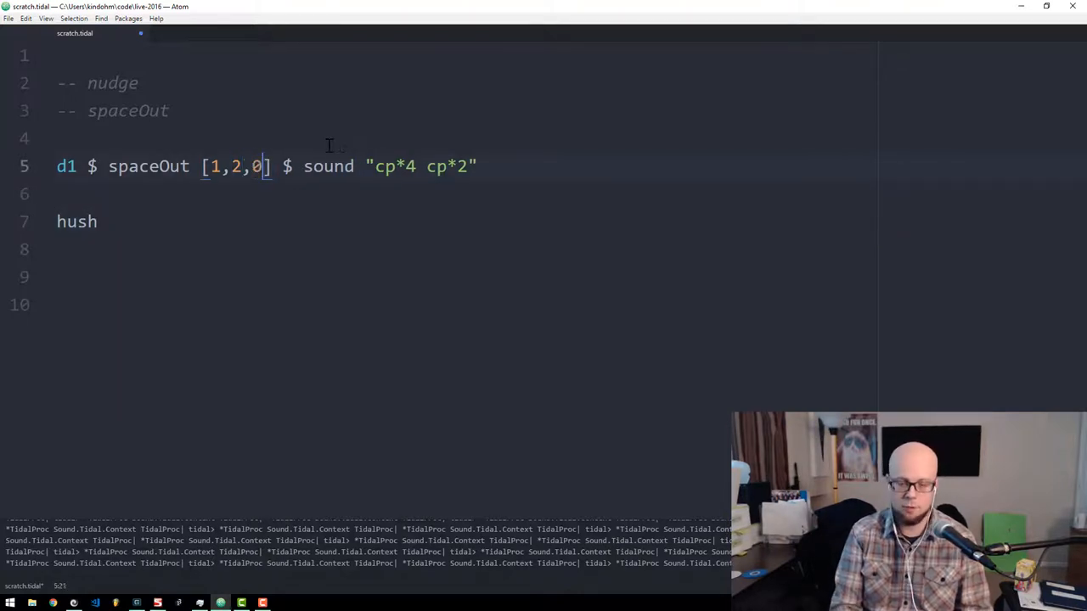
pyautogui.write('.5')
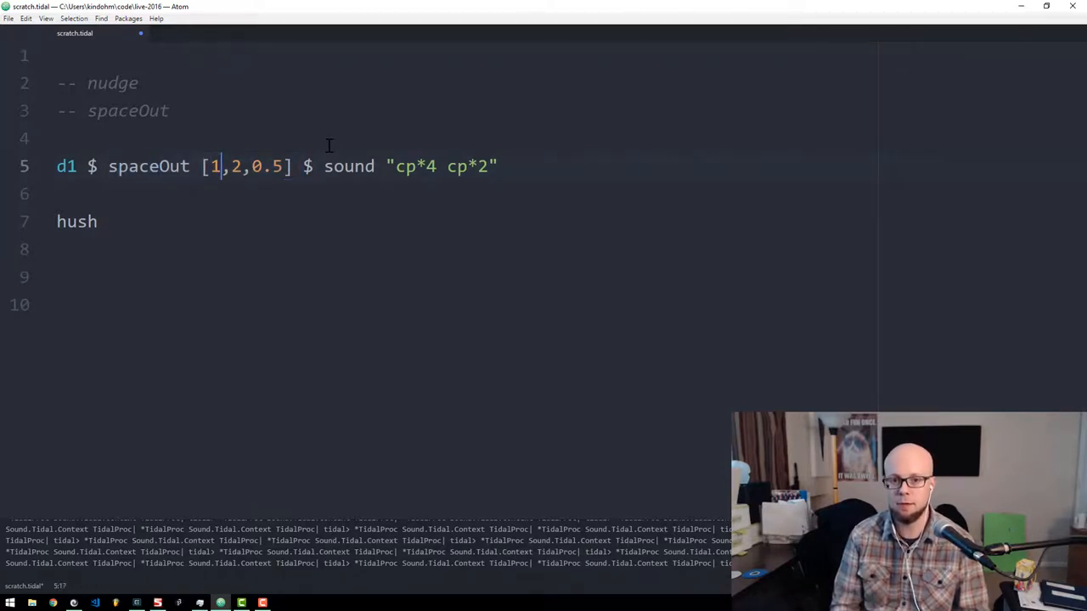
pyautogui.doubleClick(265, 166)
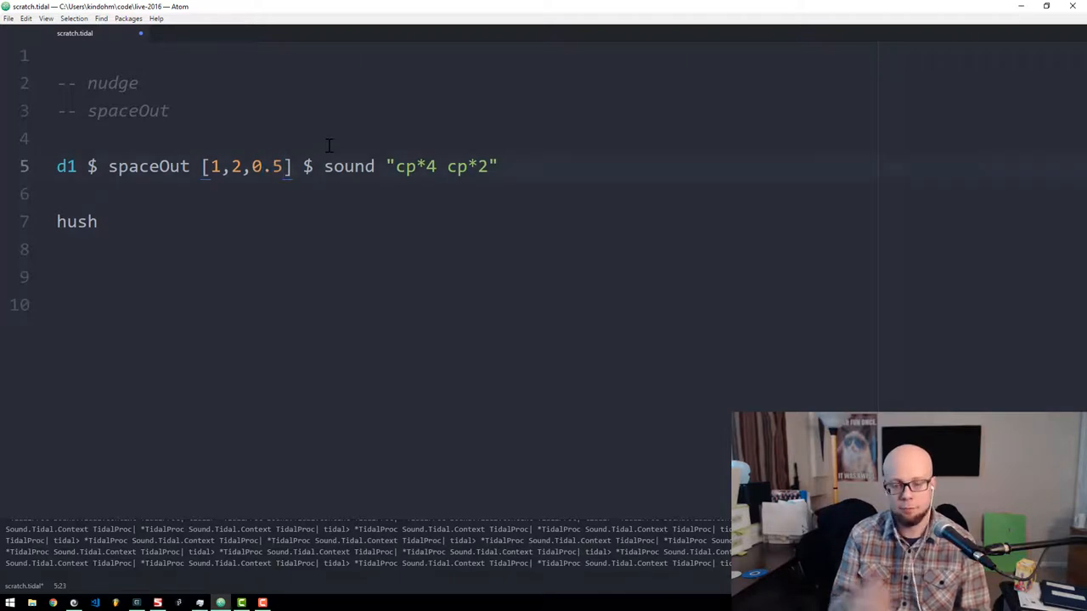
pyautogui.write(',0.')
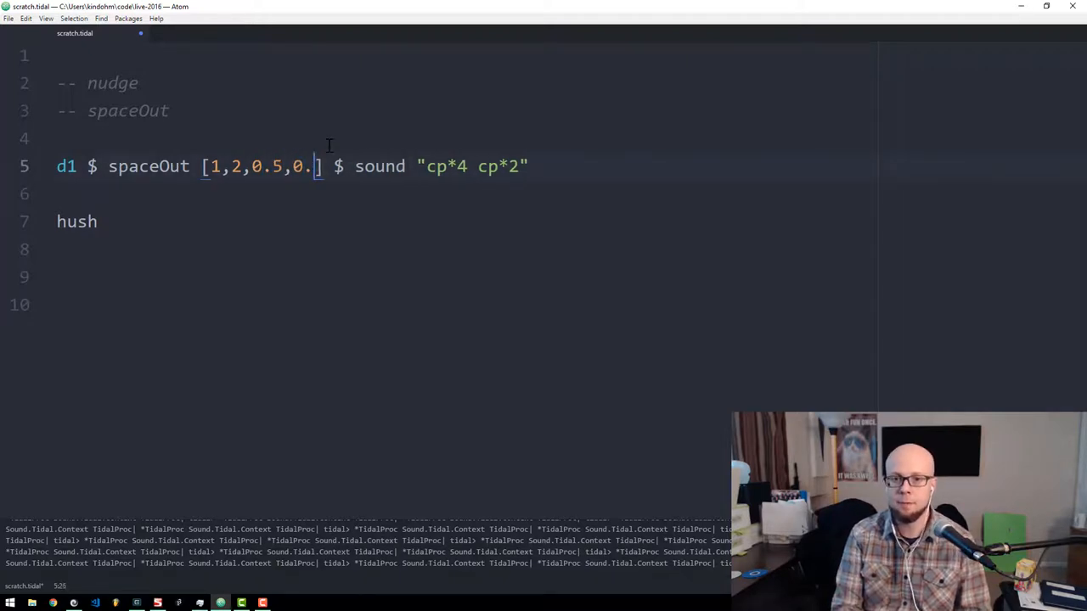
pyautogui.write('33,1.2')
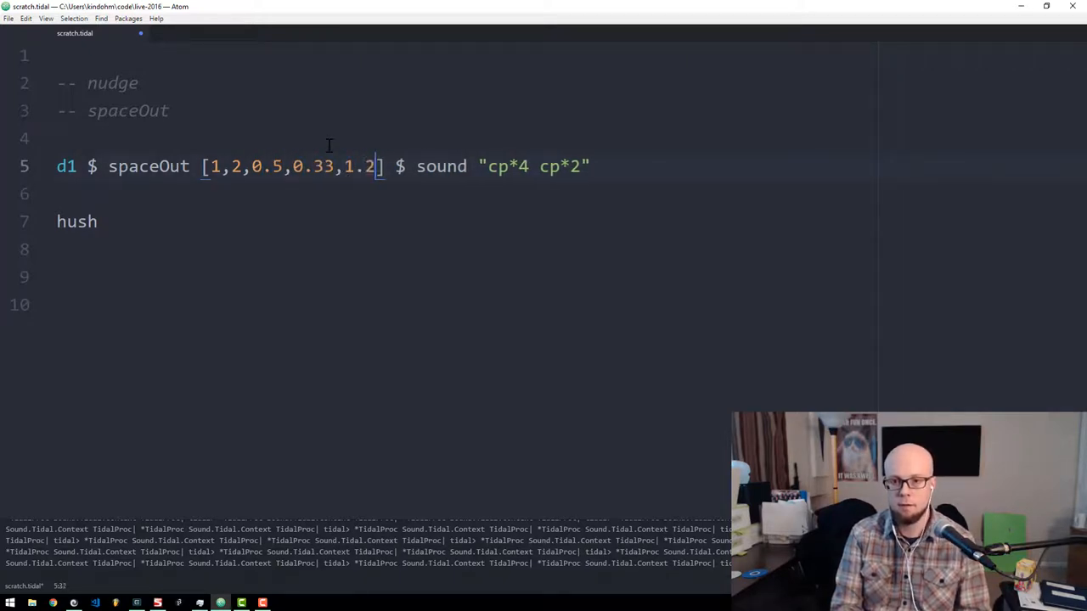
pyautogui.write('5')
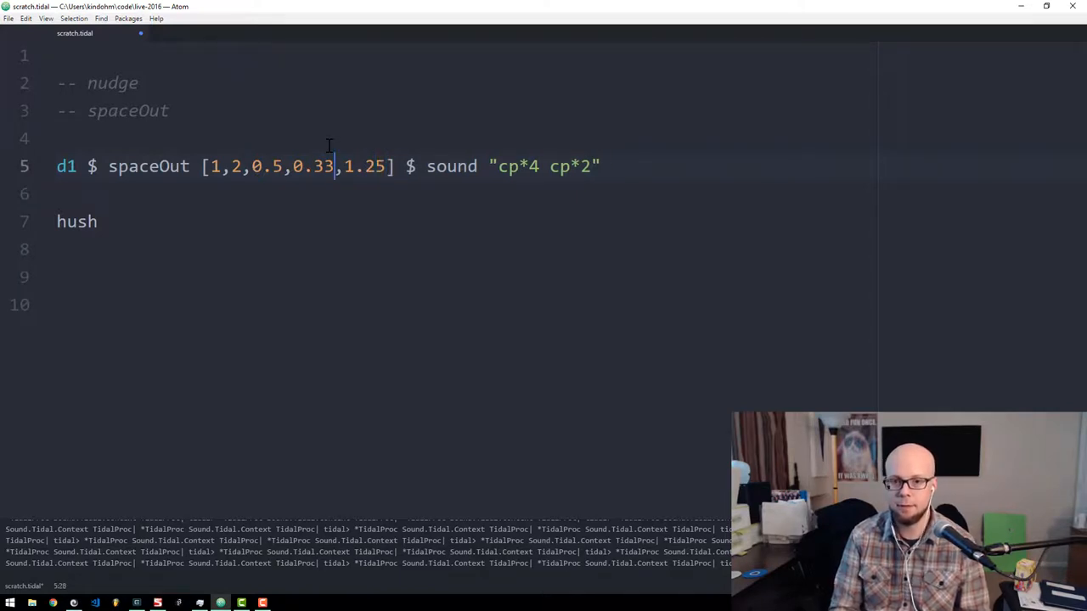
# Insert 0.2 right after the first 1 in the spaceOut list.
pyautogui.click(97, 221)
pyautogui.write(',1.5')
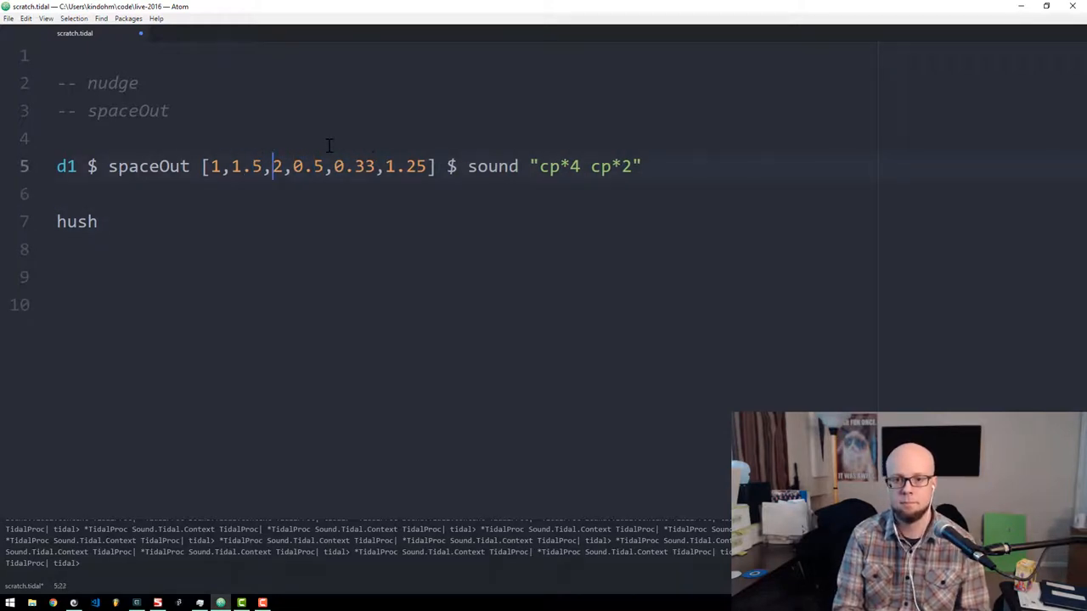
pyautogui.write('0.2')
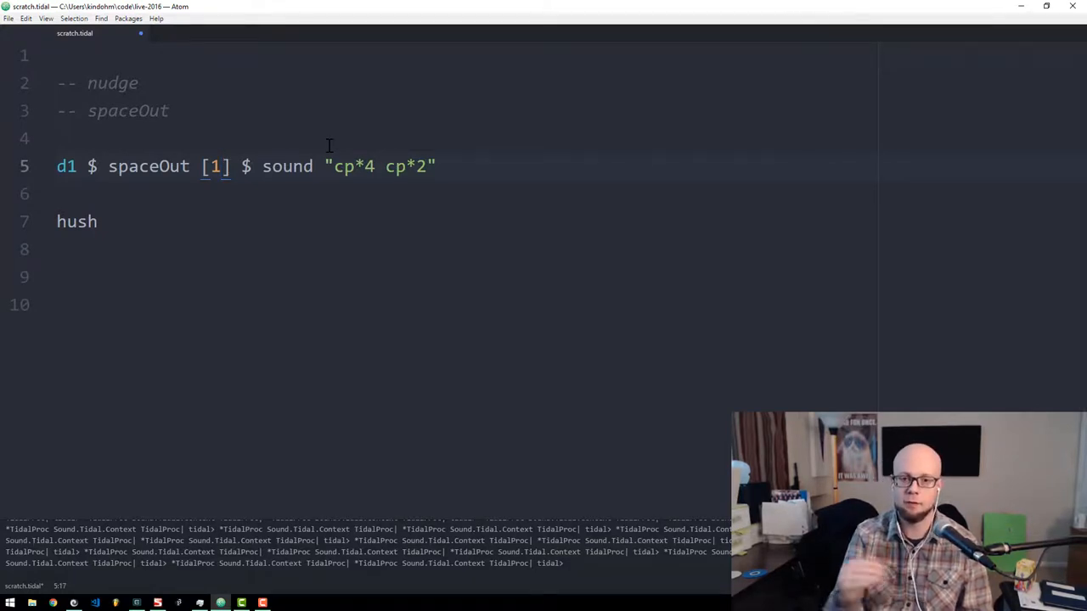
# Append 0.5 and further descending tenths to the spaceOut list over the clap pattern.
pyautogui.write(',0.9,0.8, 0.7, 0.6,')
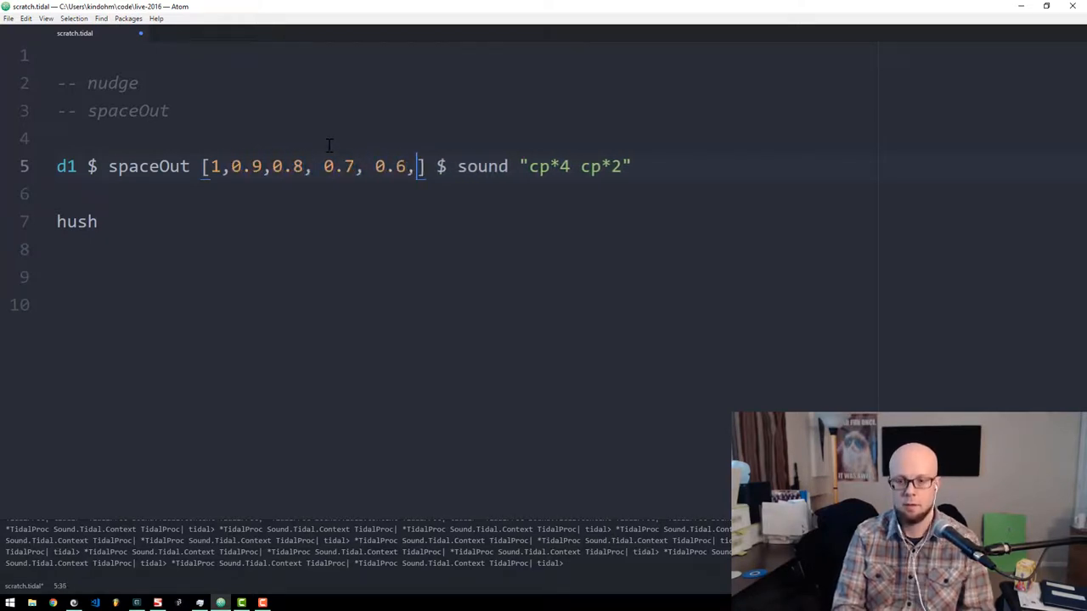
pyautogui.write('0.5, 0.,')
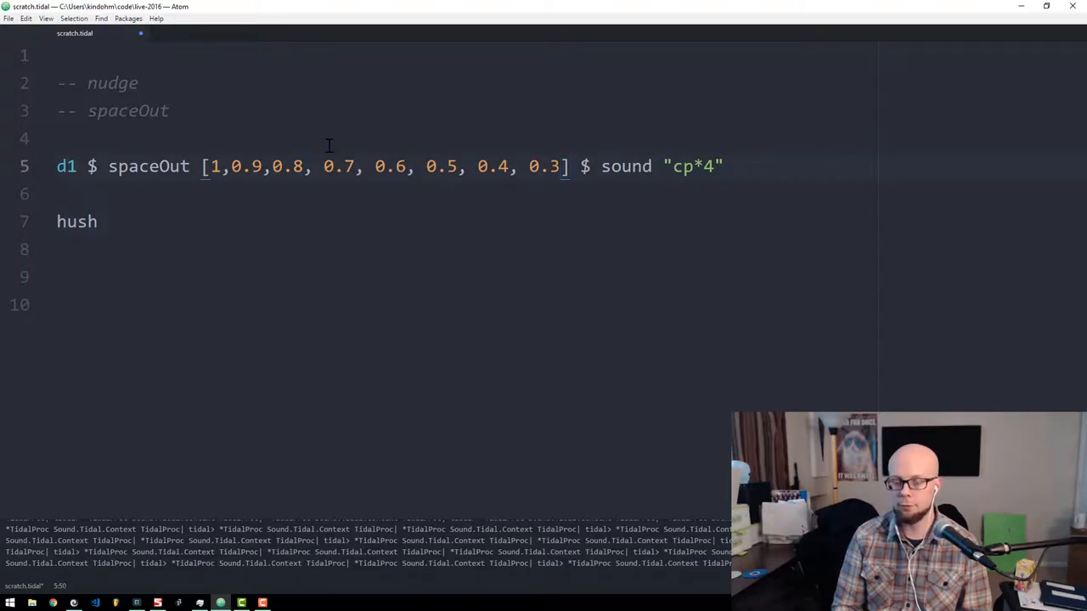
pyautogui.click(340, 167)
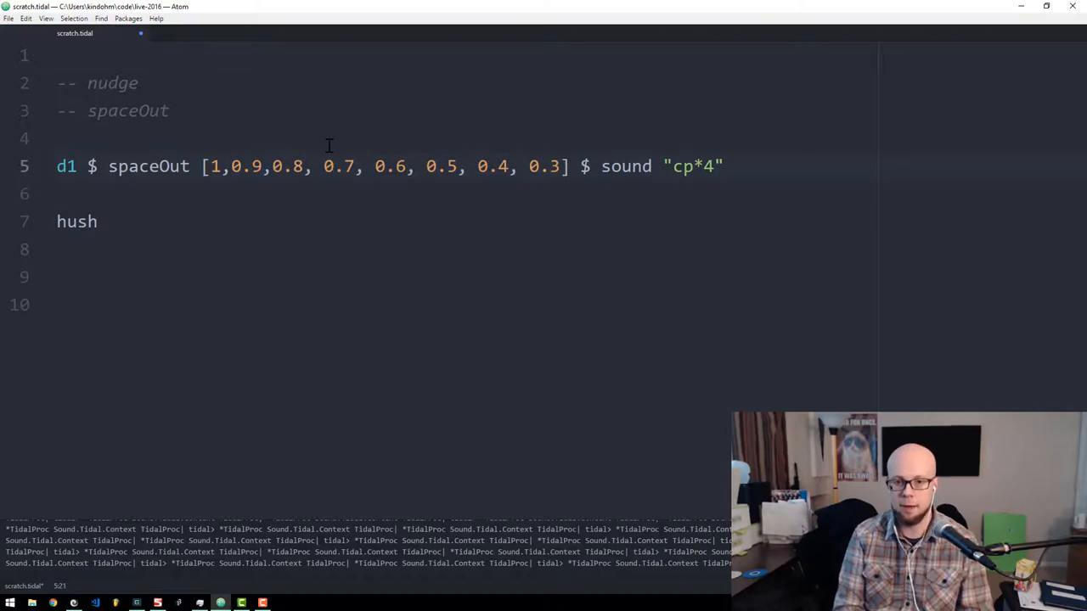
# Delete the explicit values after 1,0.9 and rewrite spaceOut as a Haskell range down toward 0.1.
pyautogui.write('5')
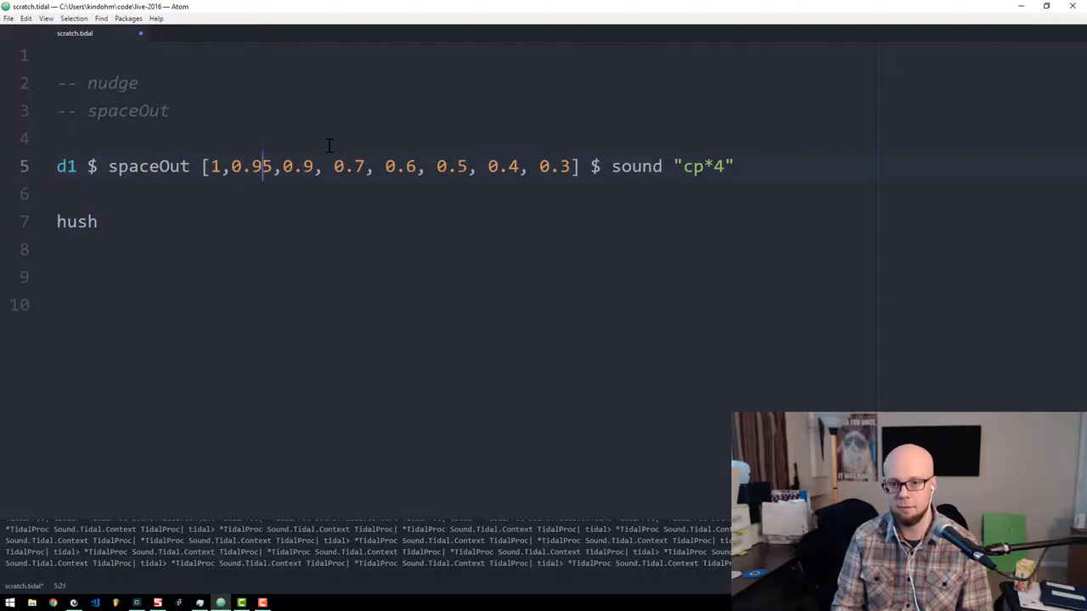
pyautogui.moveTo(228, 167); pyautogui.dragTo(333, 166)
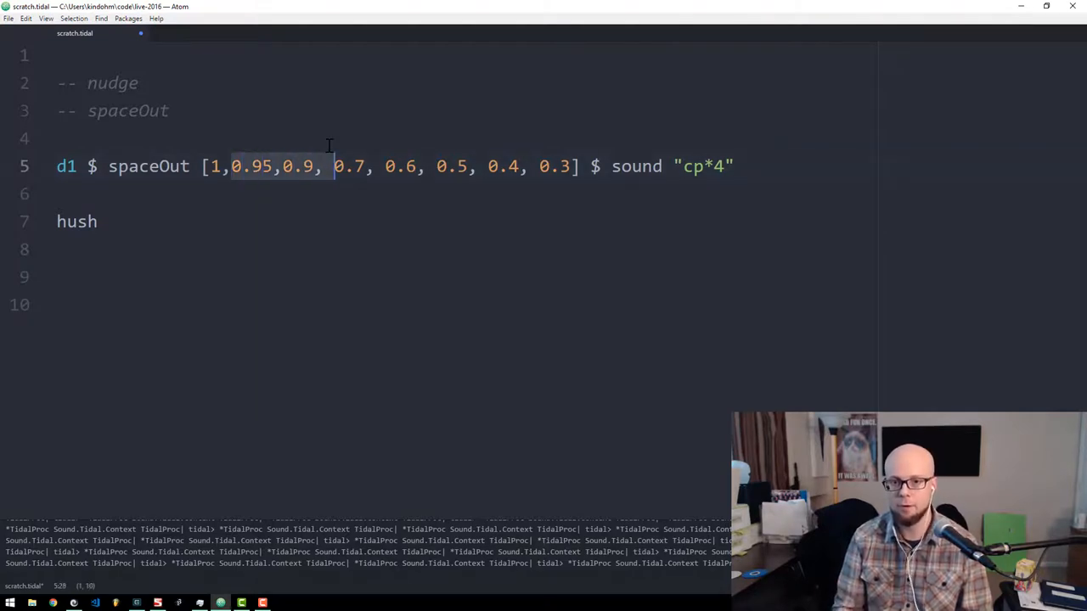
pyautogui.press('Delete')
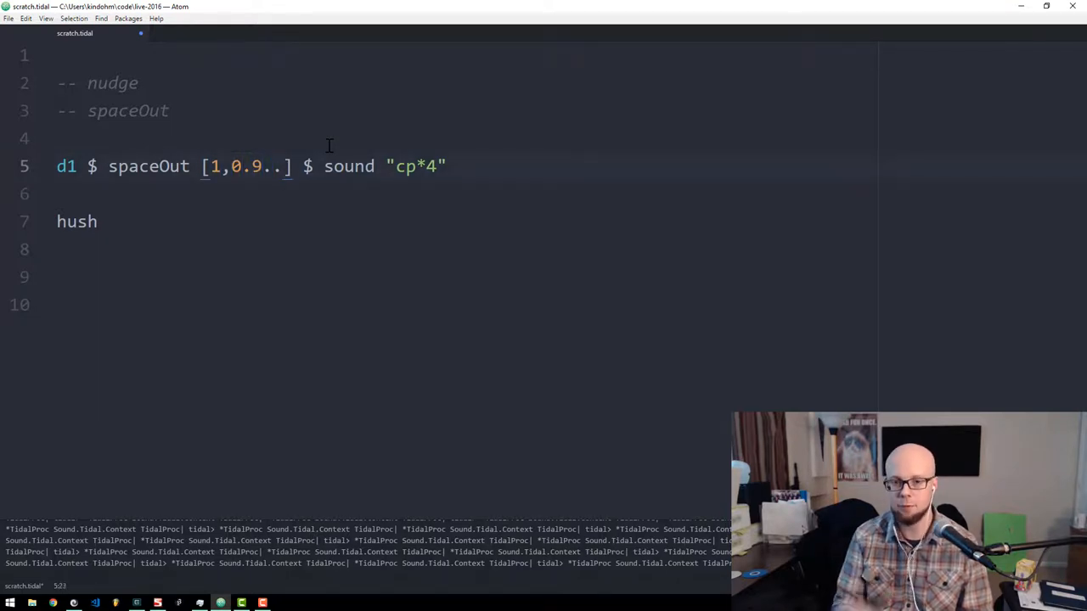
pyautogui.write('0')
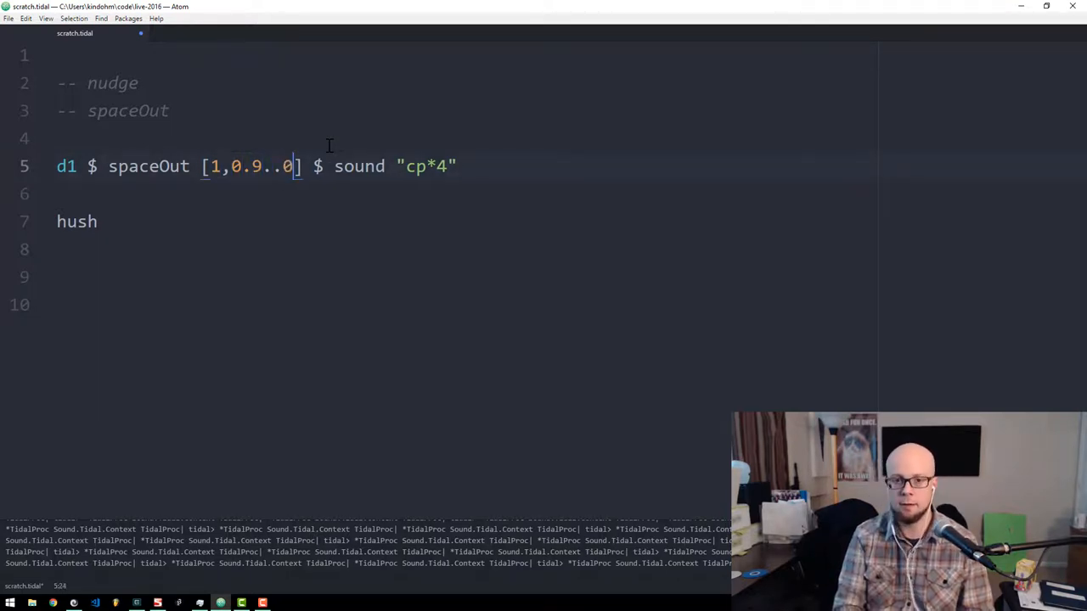
pyautogui.write('.2')
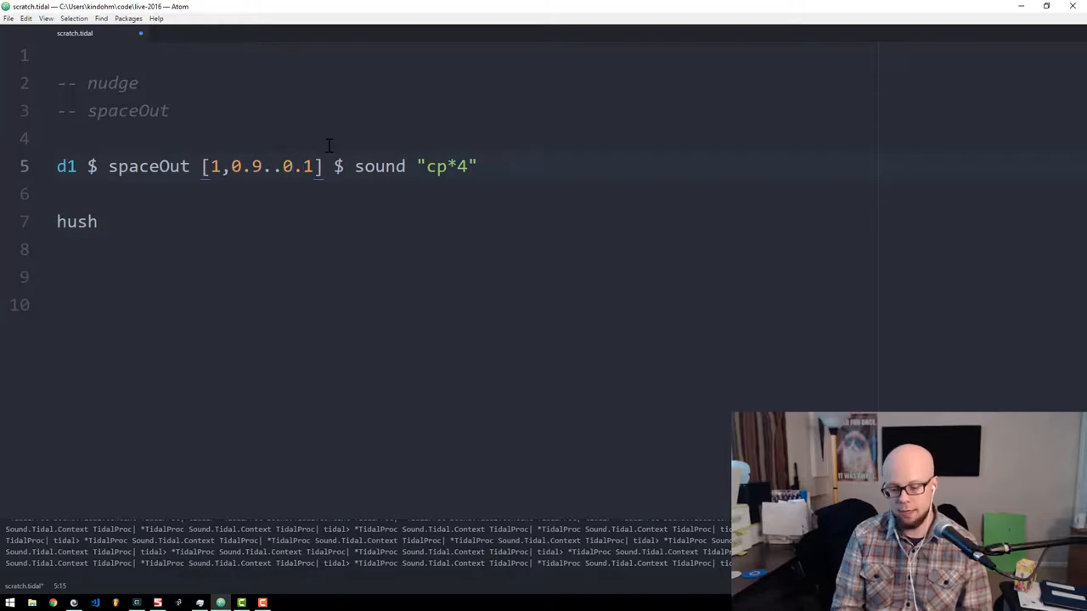
# Parenthesise the falling range and concatenate a rising range [0.1,0.2..] with ++.
pyautogui.write('(')
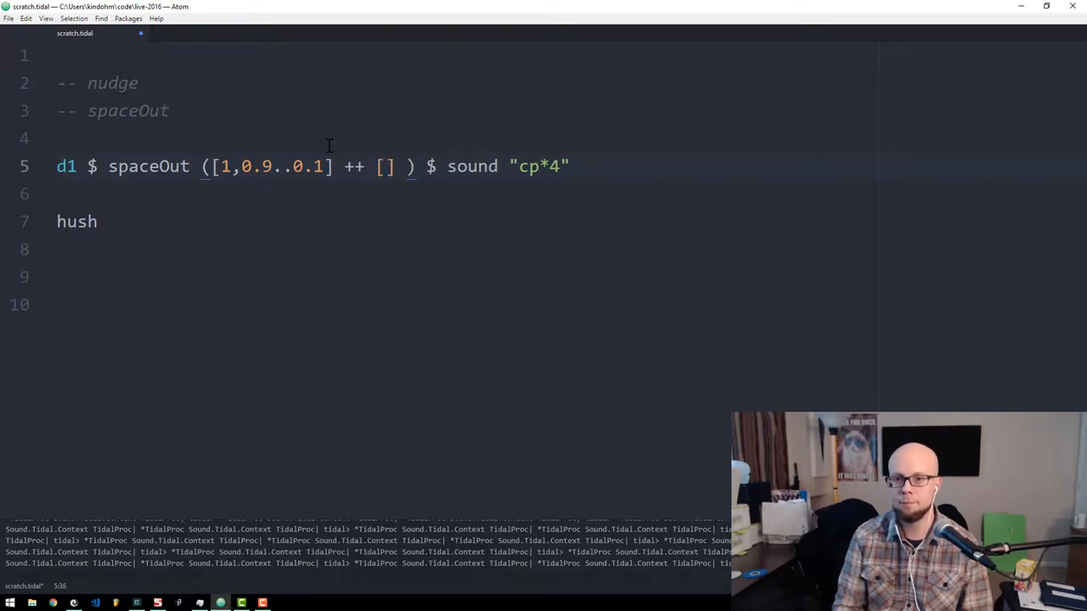
pyautogui.write('0.1')
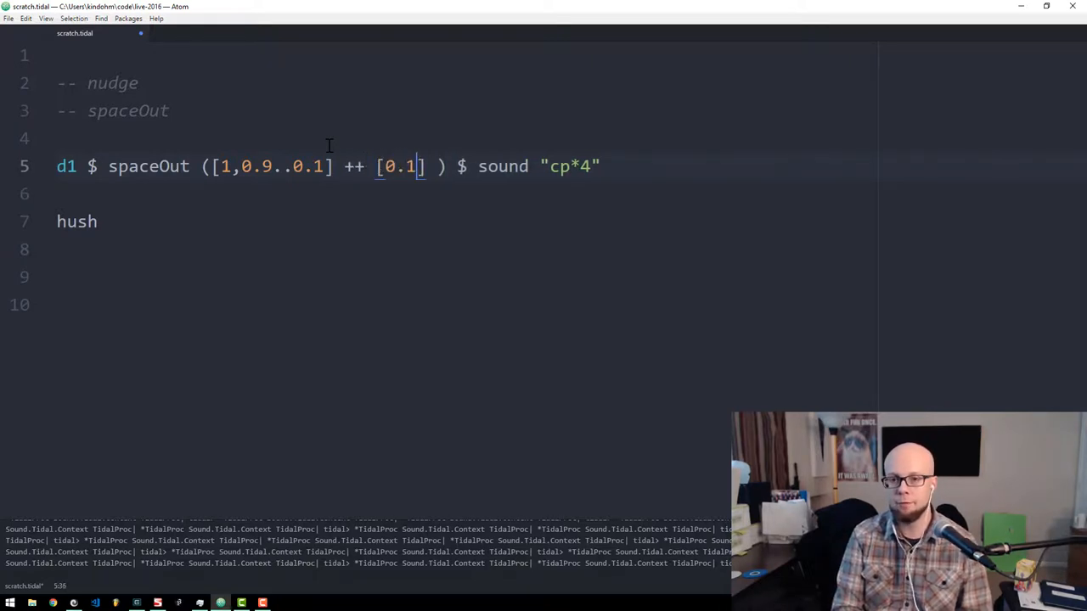
pyautogui.write(',0.2..1')
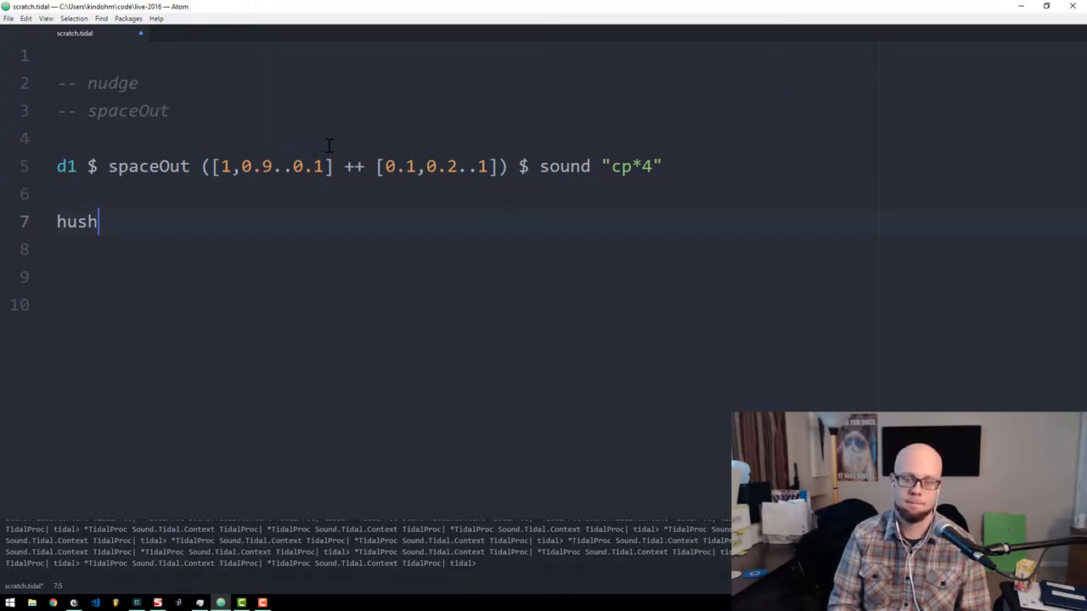
pyautogui.click(170, 111)
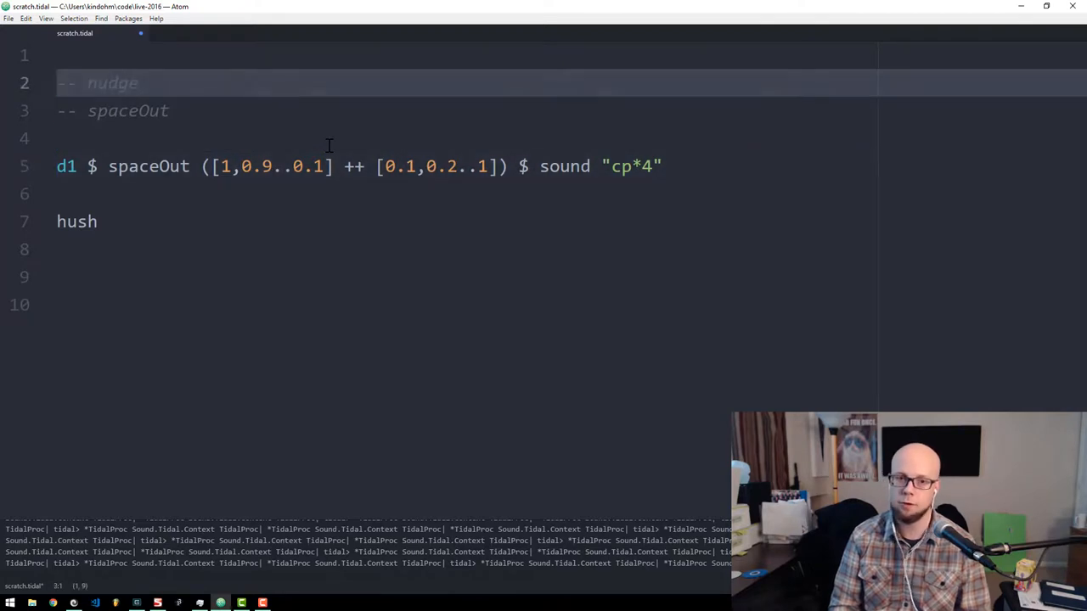
# Select the range values on the spaceOut line to re-edit their bounds.
pyautogui.click(58, 166)
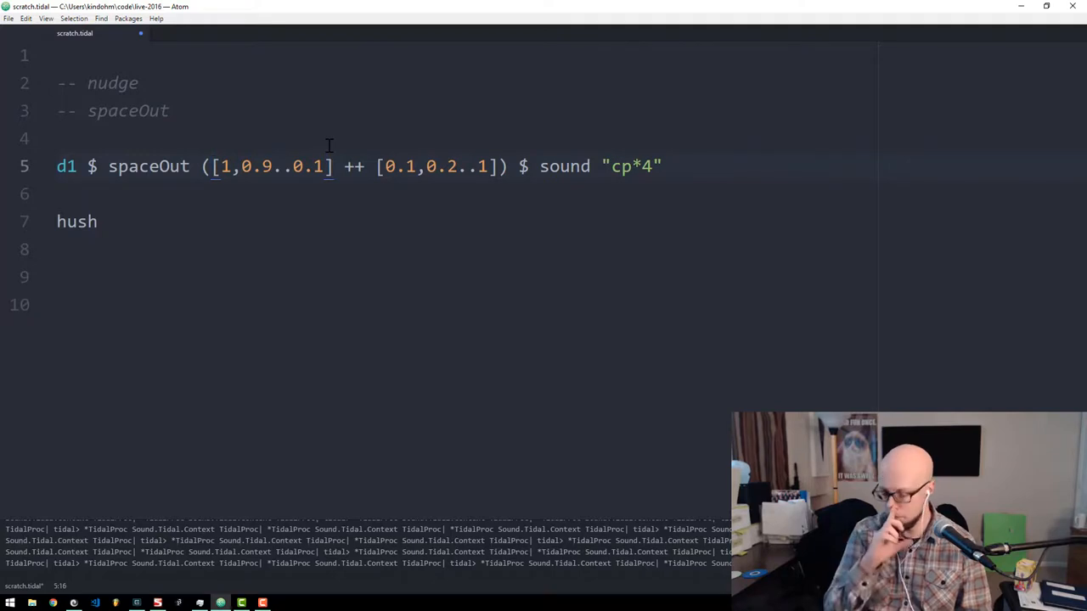
pyautogui.moveTo(211, 167); pyautogui.dragTo(333, 167)
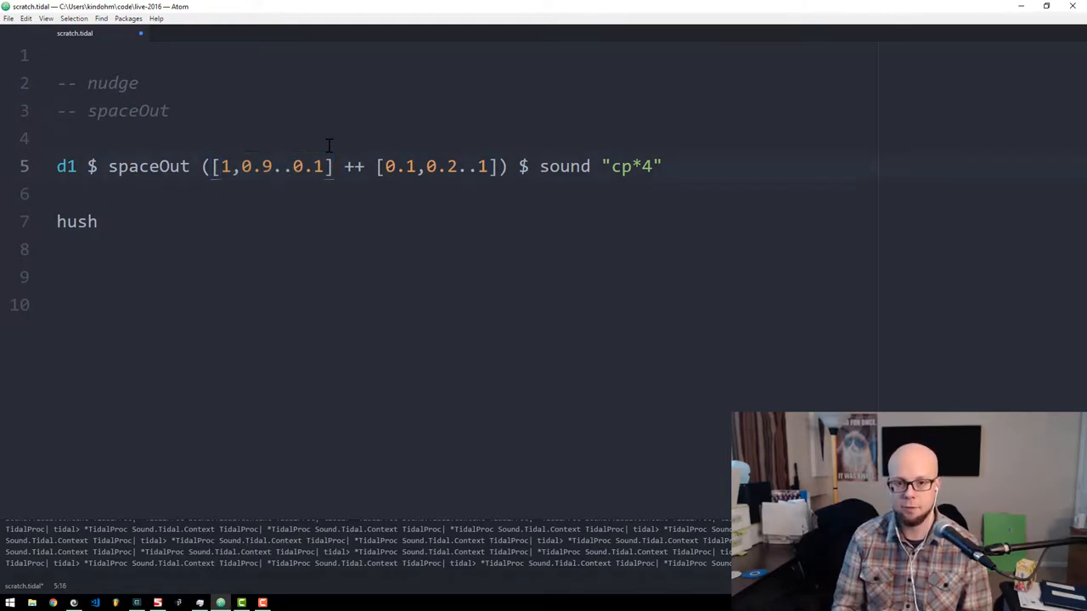
pyautogui.moveTo(211, 167); pyautogui.dragTo(333, 167)
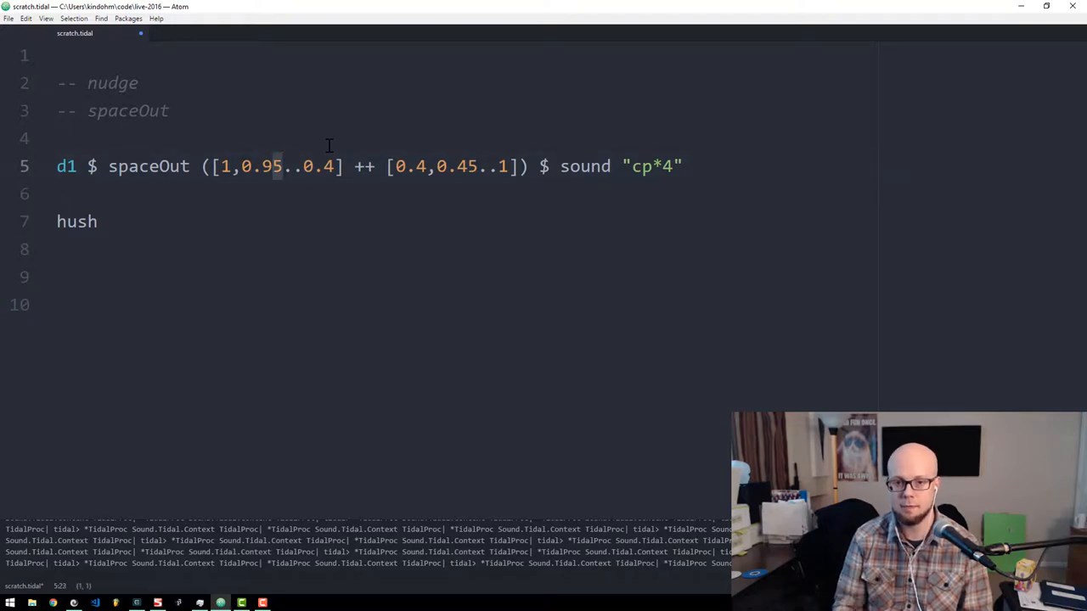
# Position the cursor after d1 $ to insert a transformation before spaceOut.
pyautogui.click(264, 167)
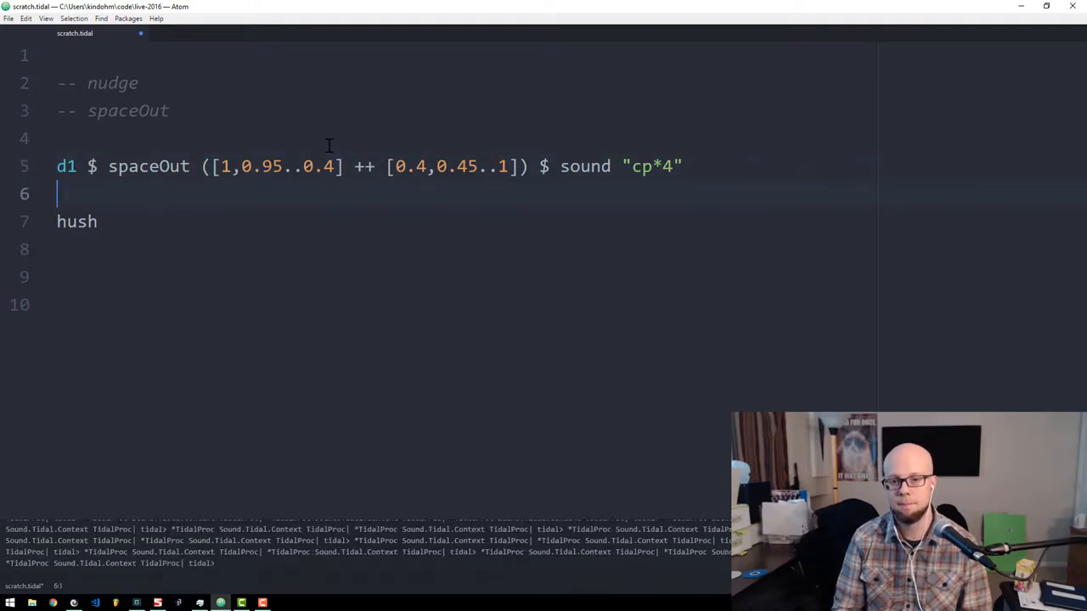
pyautogui.click(98, 221)
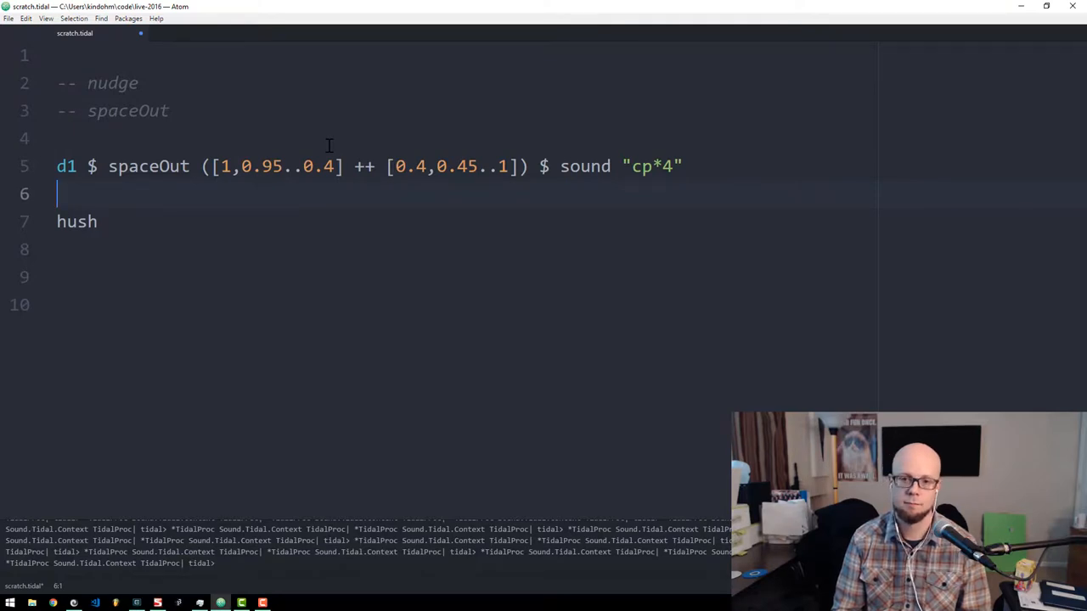
pyautogui.click(95, 221)
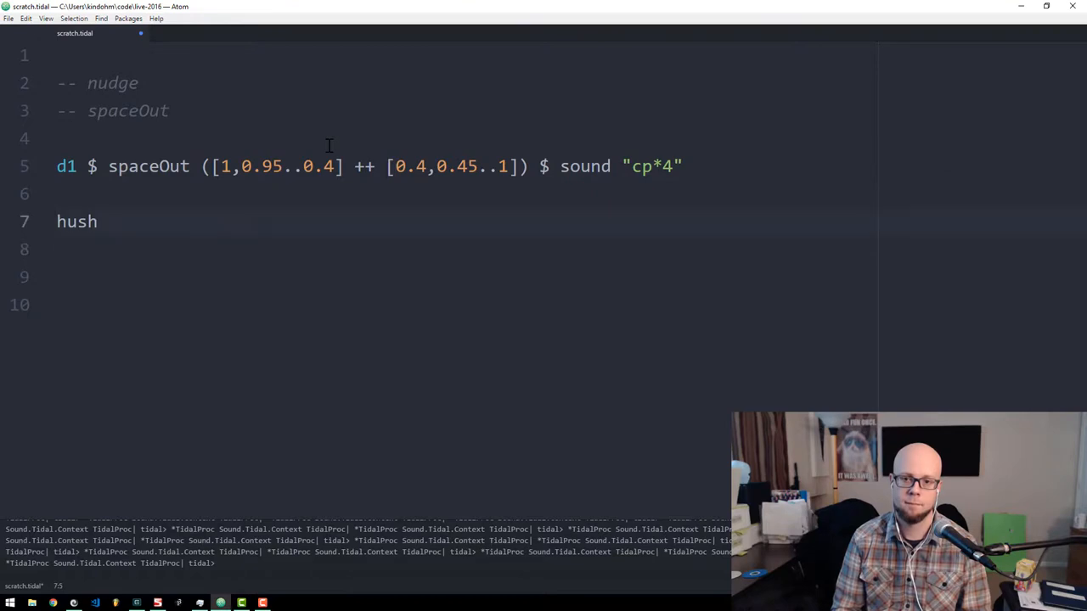
pyautogui.click(99, 221)
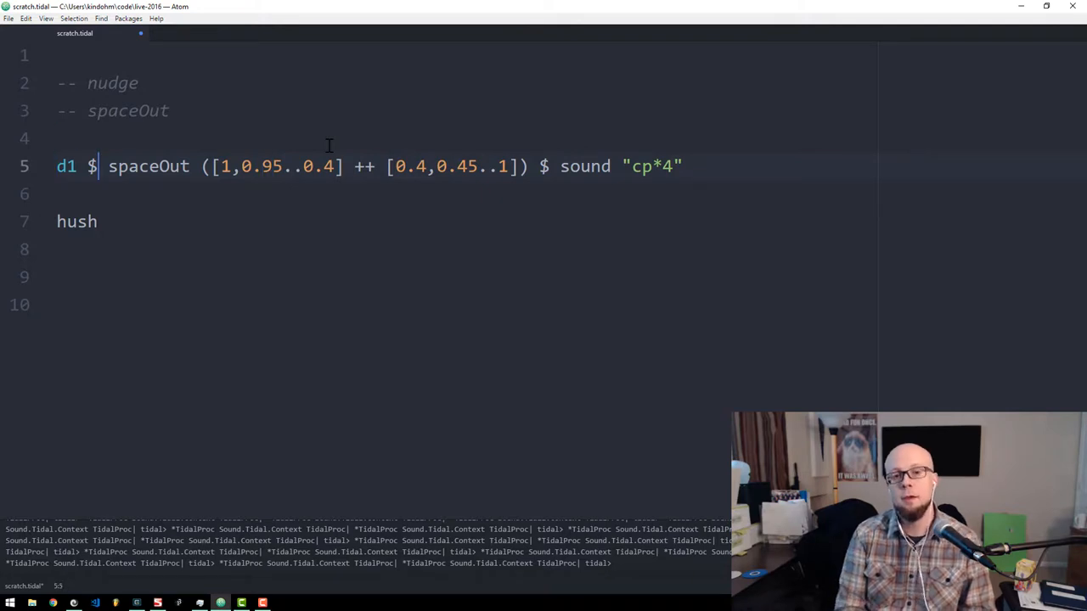
# Prefix spaceOut with density 2, then rename it to fast 2 to double the speed.
pyautogui.write('density 2')
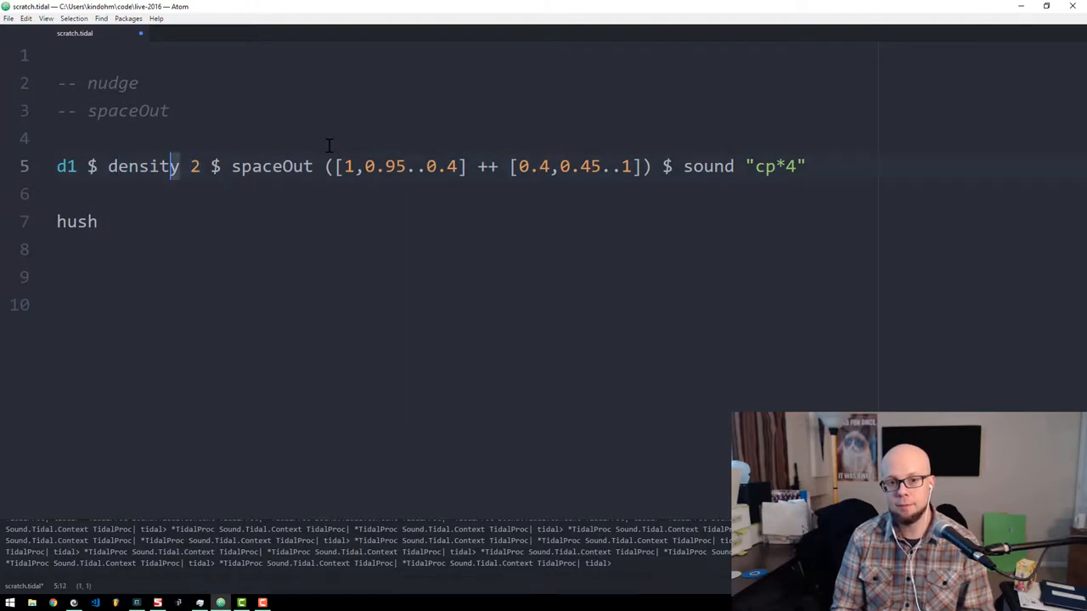
pyautogui.write('fast')
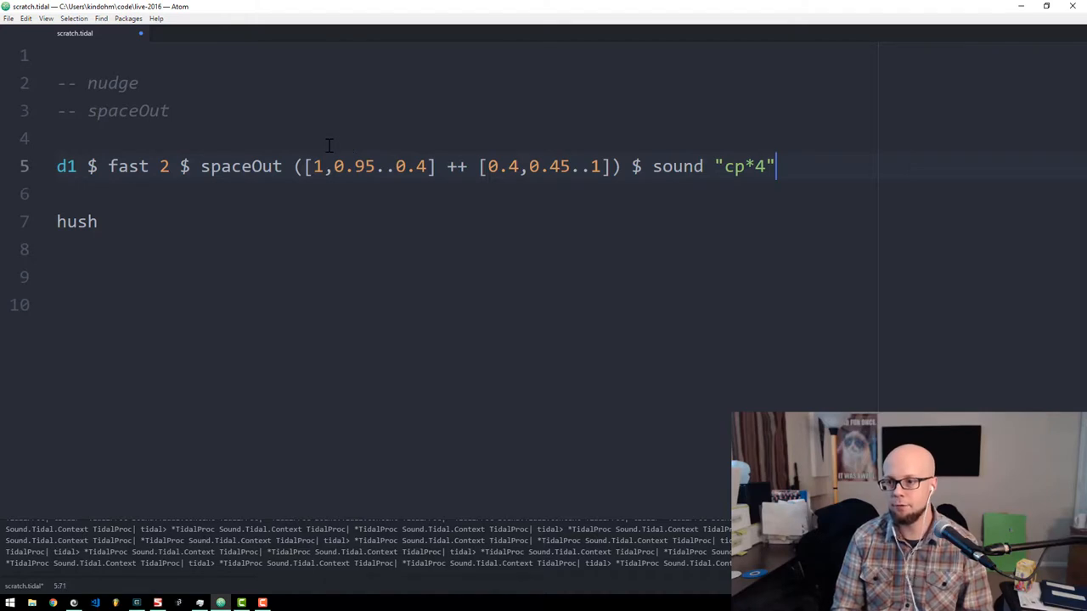
pyautogui.doubleClick(746, 166)
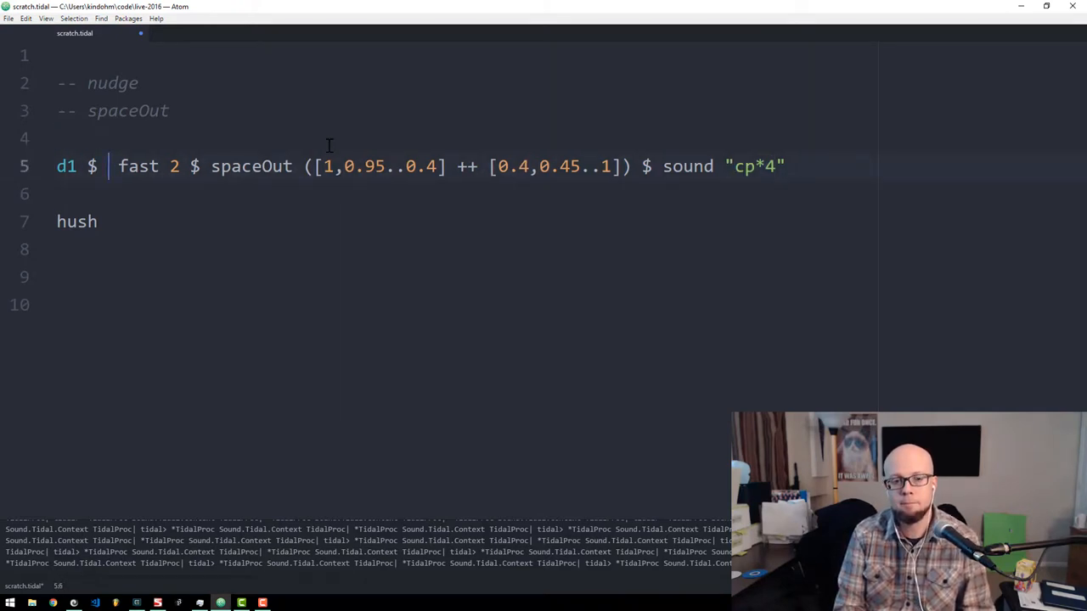
pyautogui.write('rev $')
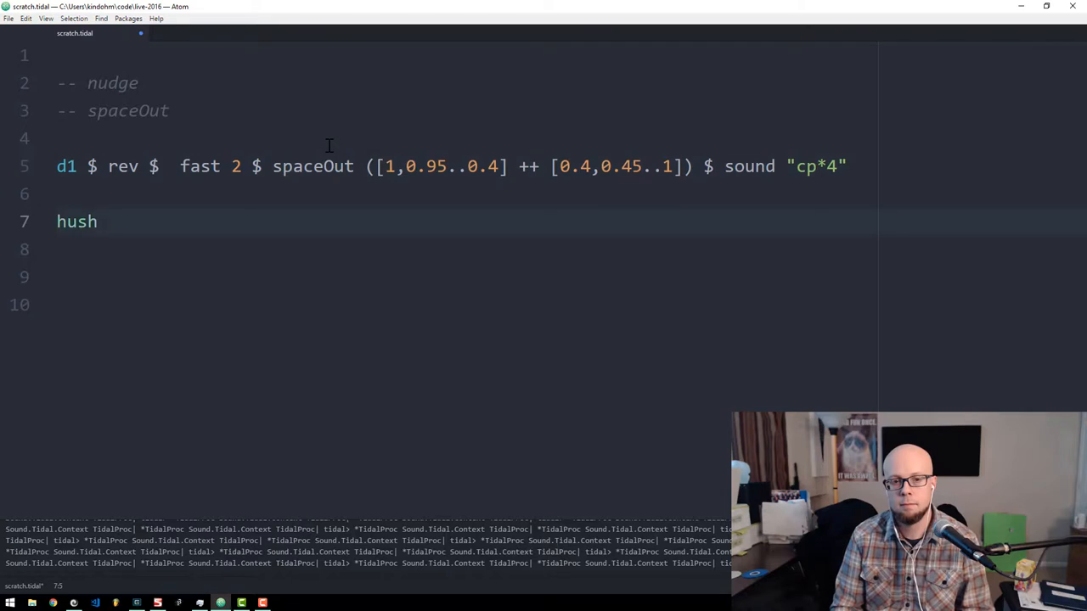
pyautogui.doubleClick(123, 167)
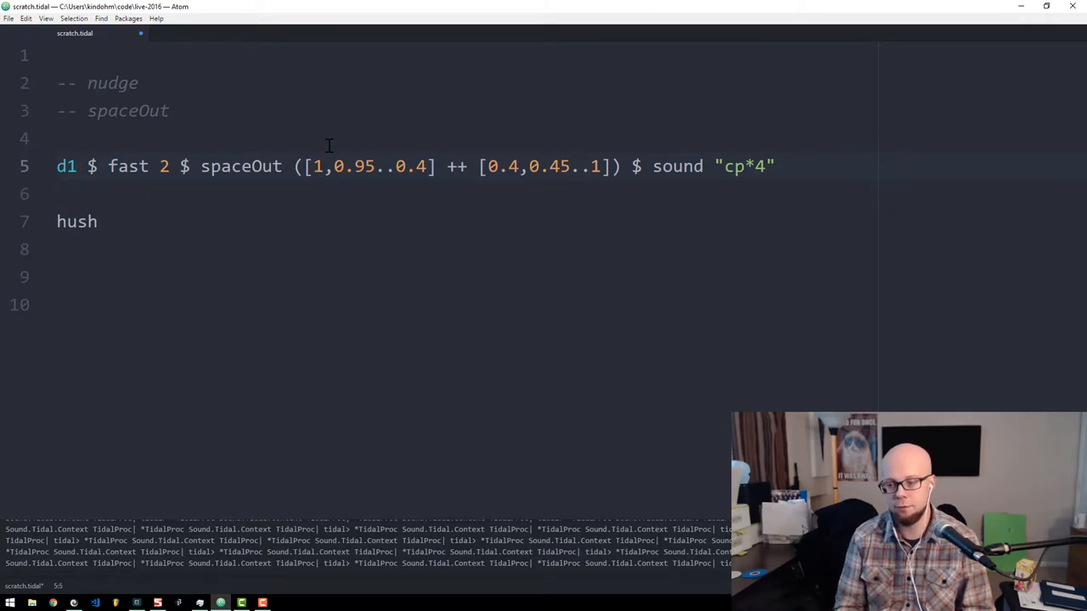
pyautogui.click(98, 167)
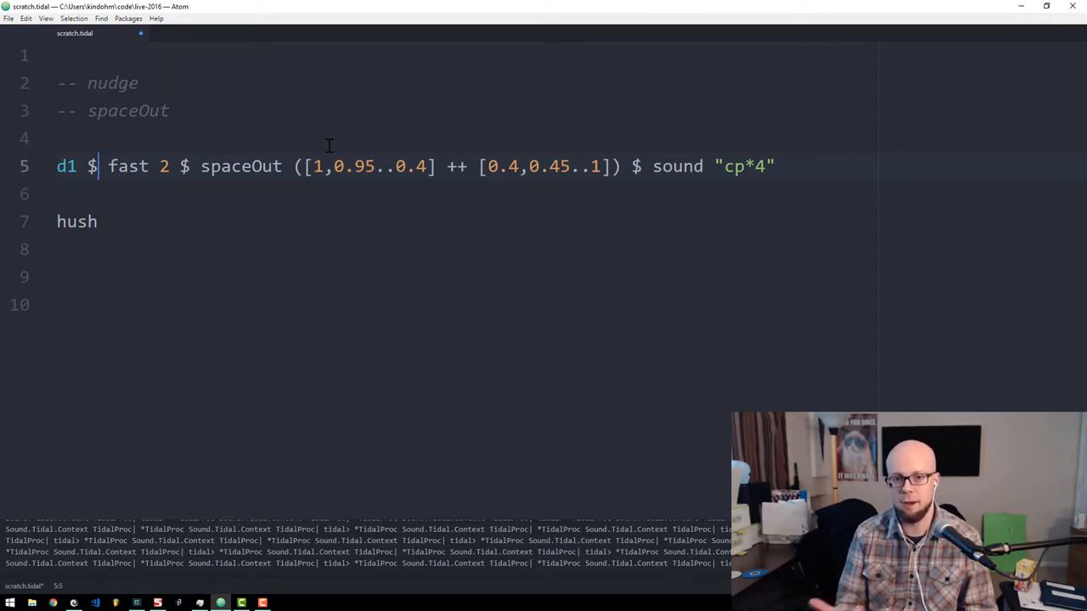
pyautogui.write('rev $')
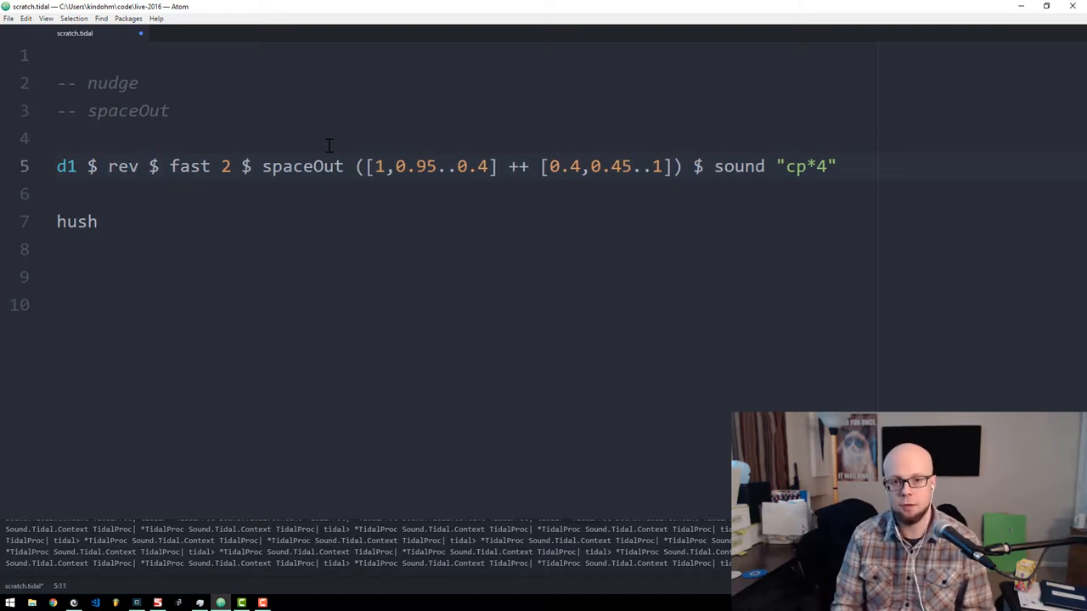
pyautogui.doubleClick(123, 167)
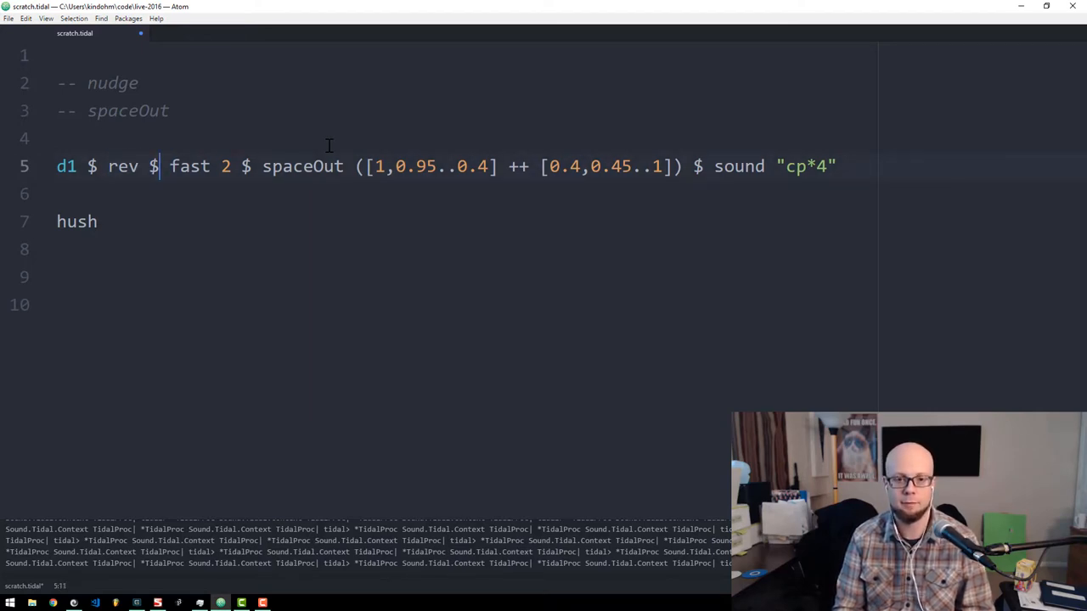
pyautogui.click(98, 221)
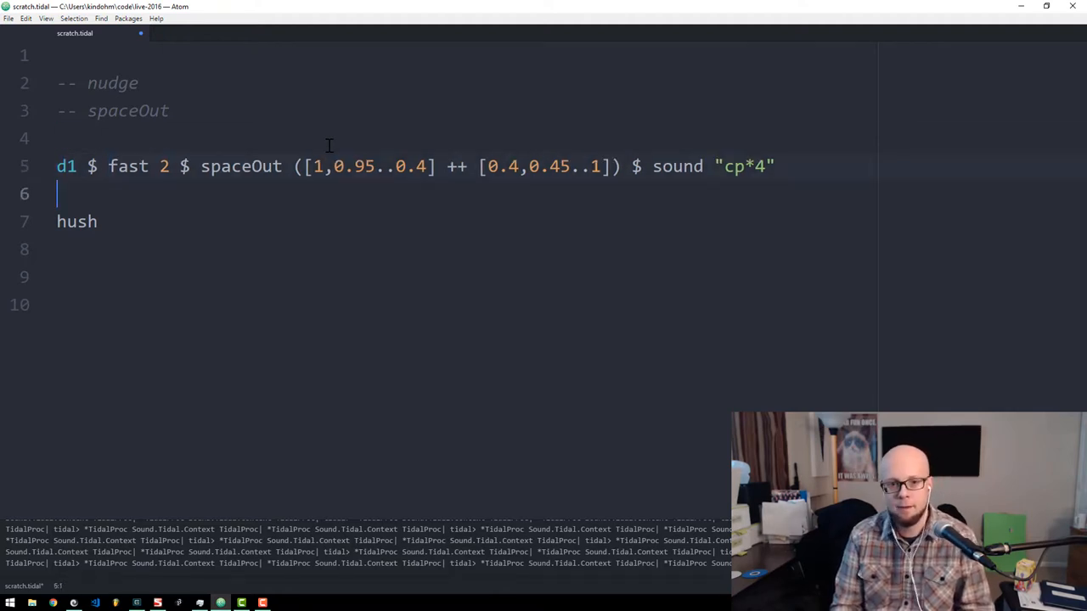
# Scroll down to the d1 $ stack example using spaceOut with density 2 and place the cursor in it.
pyautogui.scroll(-3)
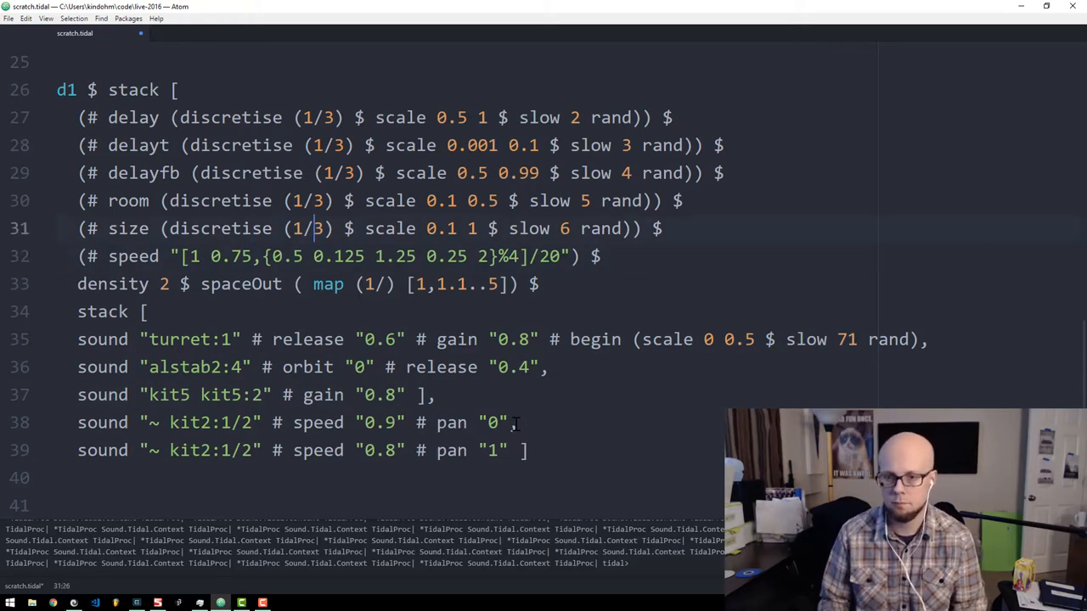
pyautogui.click(552, 146)
pyautogui.write('2')
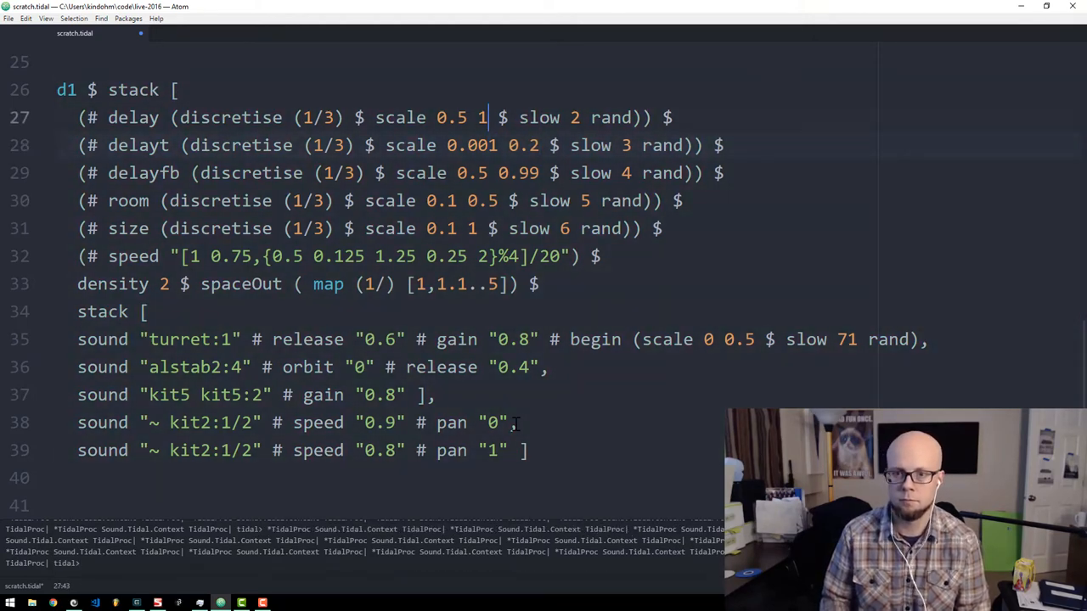
pyautogui.click(489, 422)
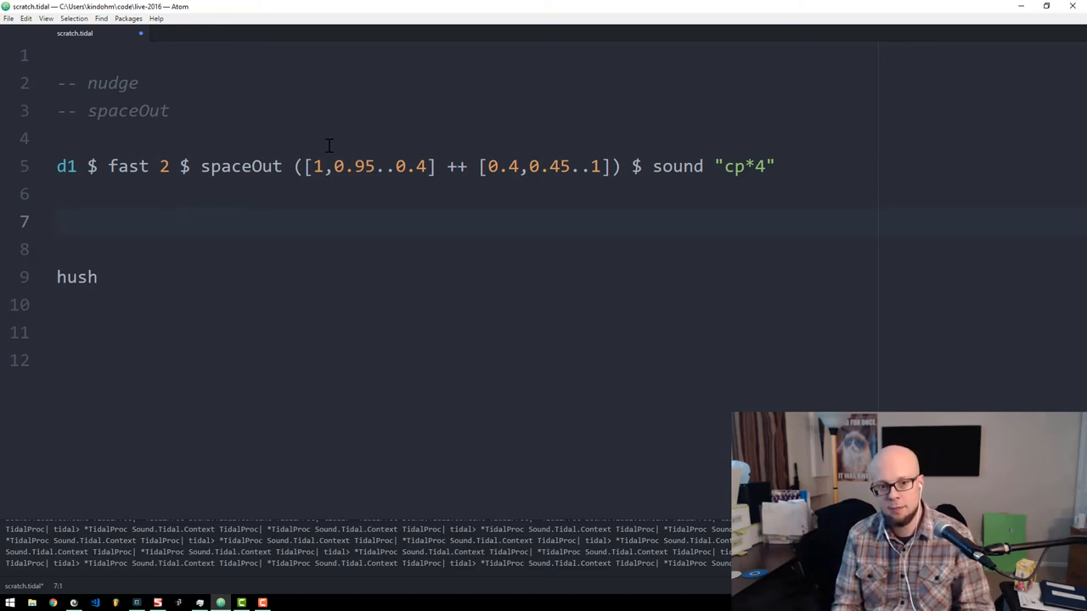
# Place the cursor on the empty line below the fast 2 spaceOut pattern.
pyautogui.click(58, 221)
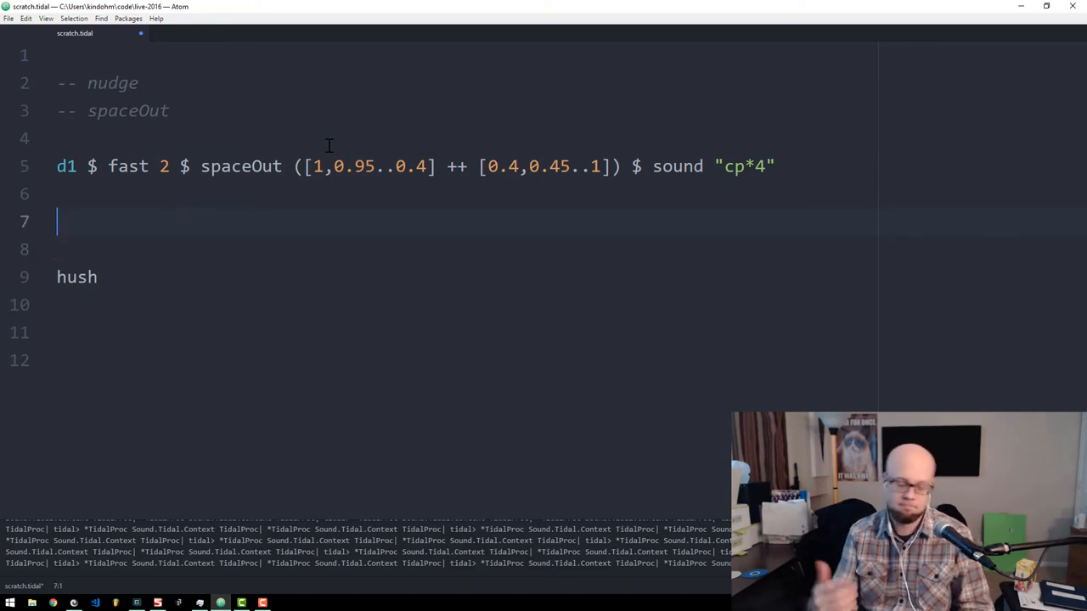